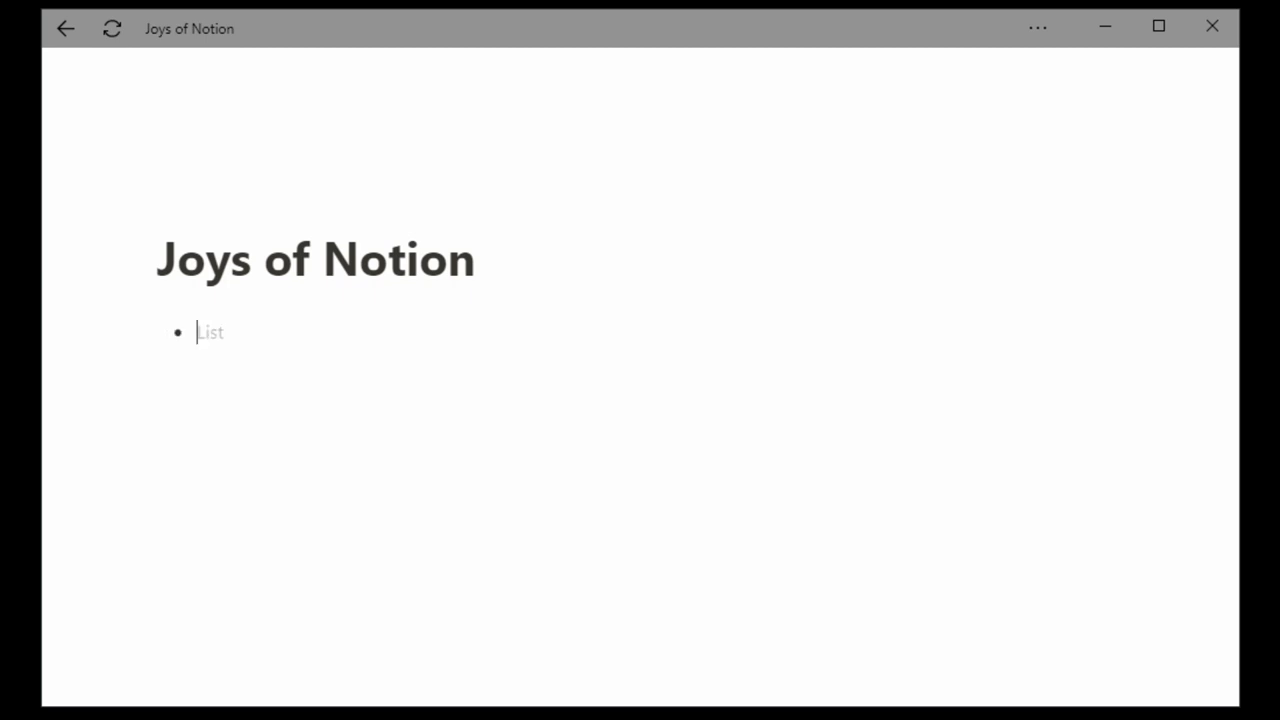
- List Mood board, Art Tracking, Ideas and Art Supplies as bullets under the title
{"action": "type", "text": "Mood board"}
{"action": "type", "text": "Ide"}
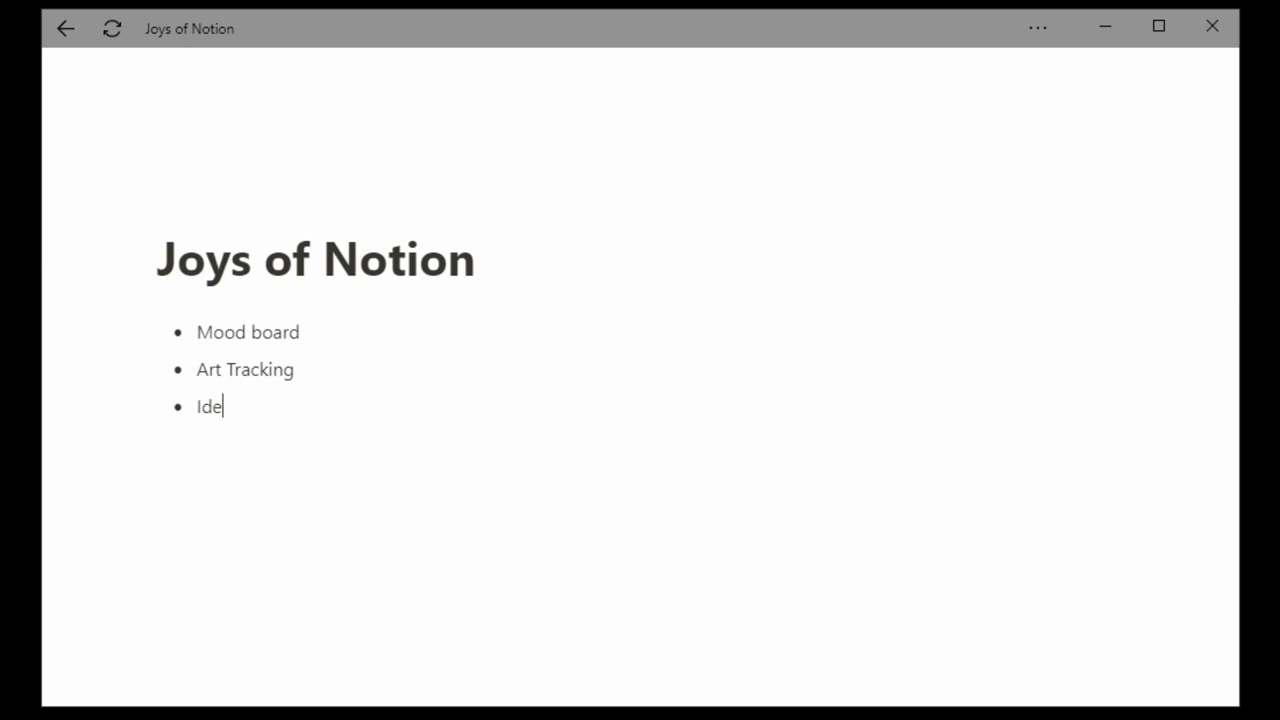
{"action": "type", "text": "as"}
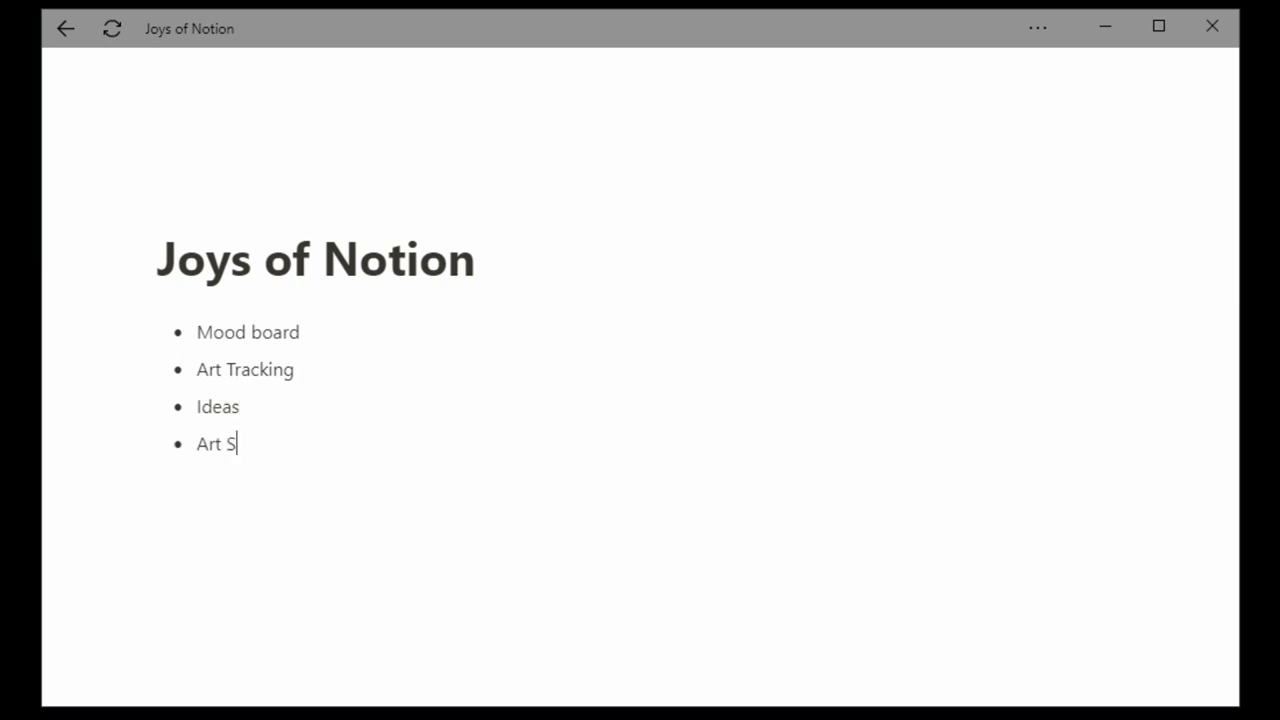
{"action": "type", "text": "upplies"}
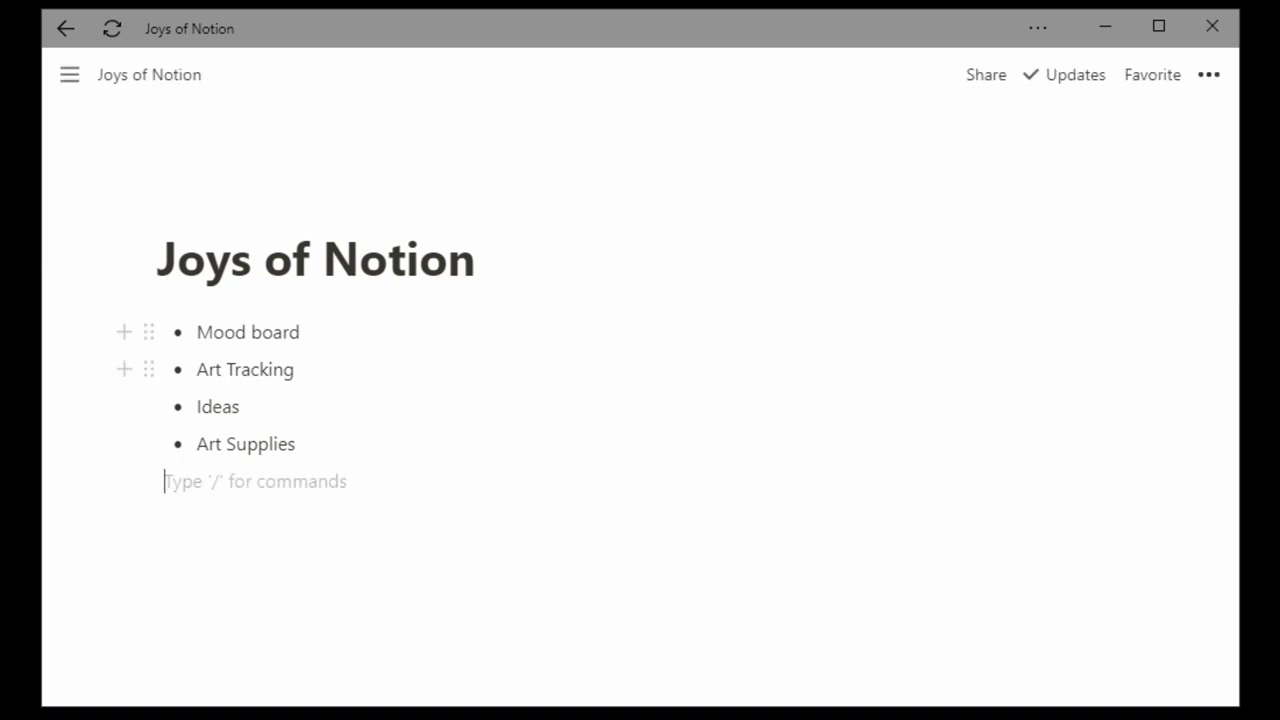
- Insert an inline gallery named Mood Board with card names hidden and card size adjusted
{"action": "type", "text": "/inline g"}
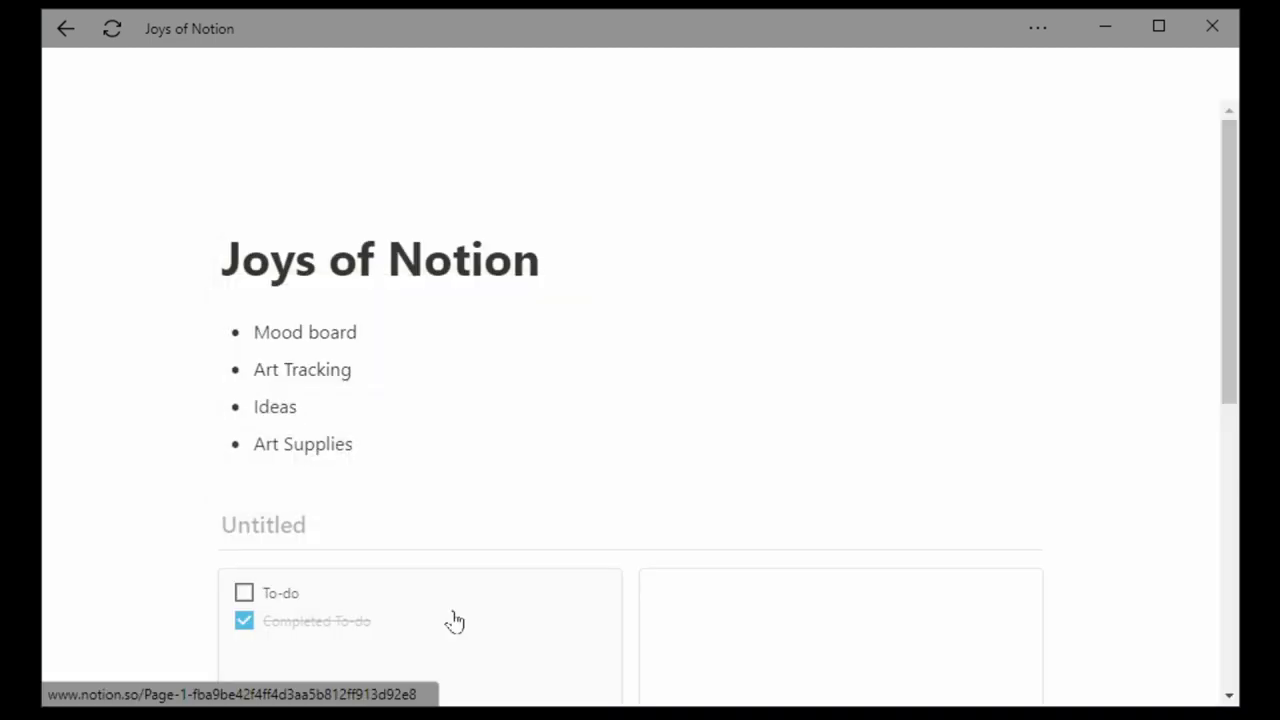
{"action": "type", "text": "Mood Board"}
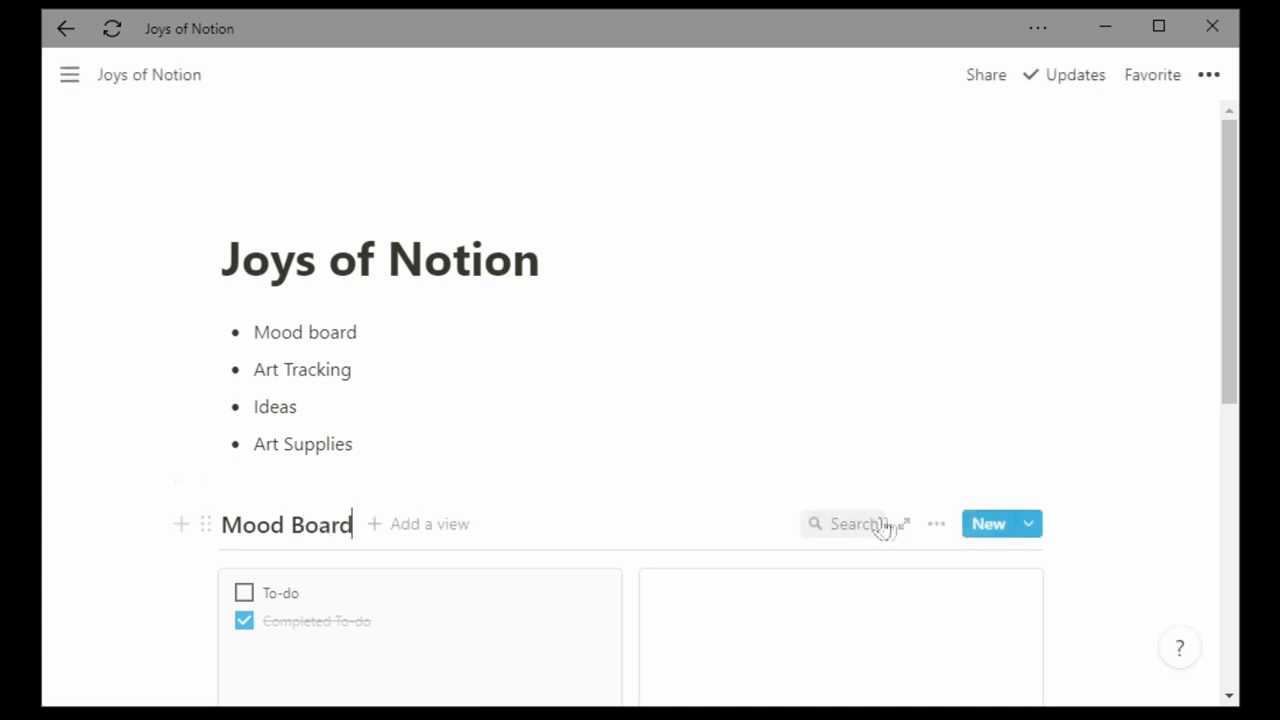
{"action": "left_click", "coordinate": [936, 524]}
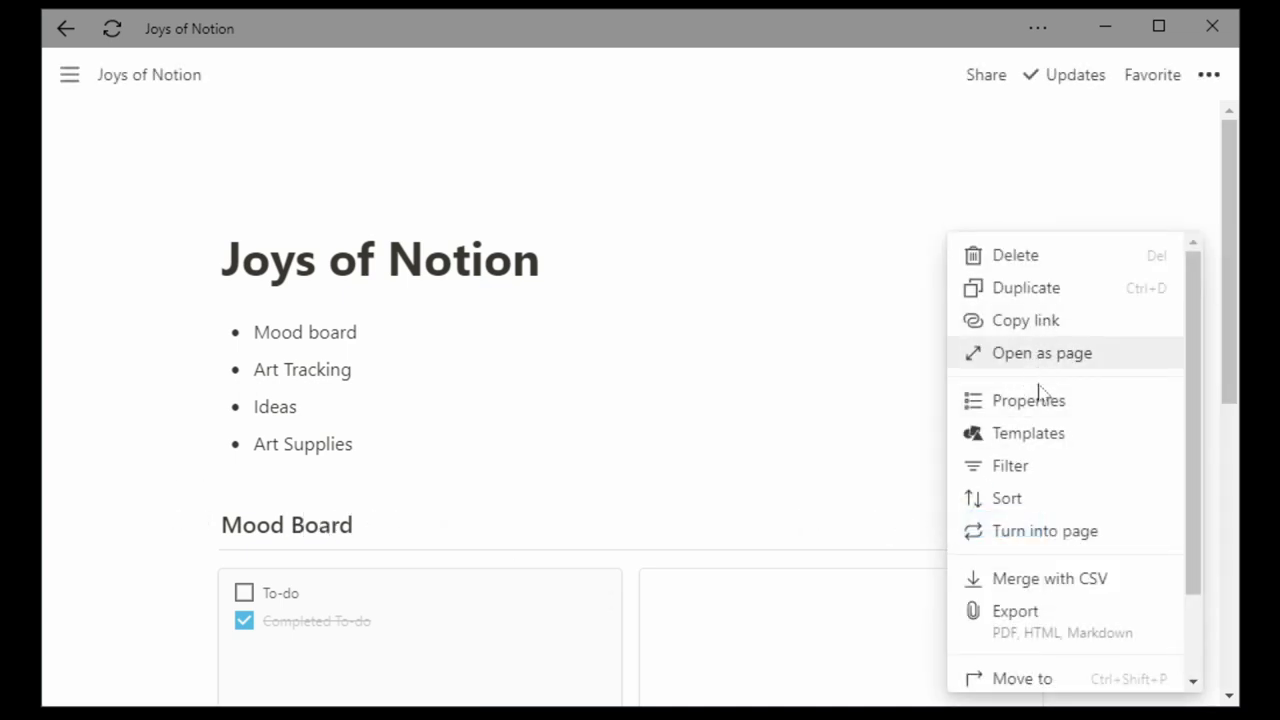
{"action": "left_click", "coordinate": [1028, 400]}
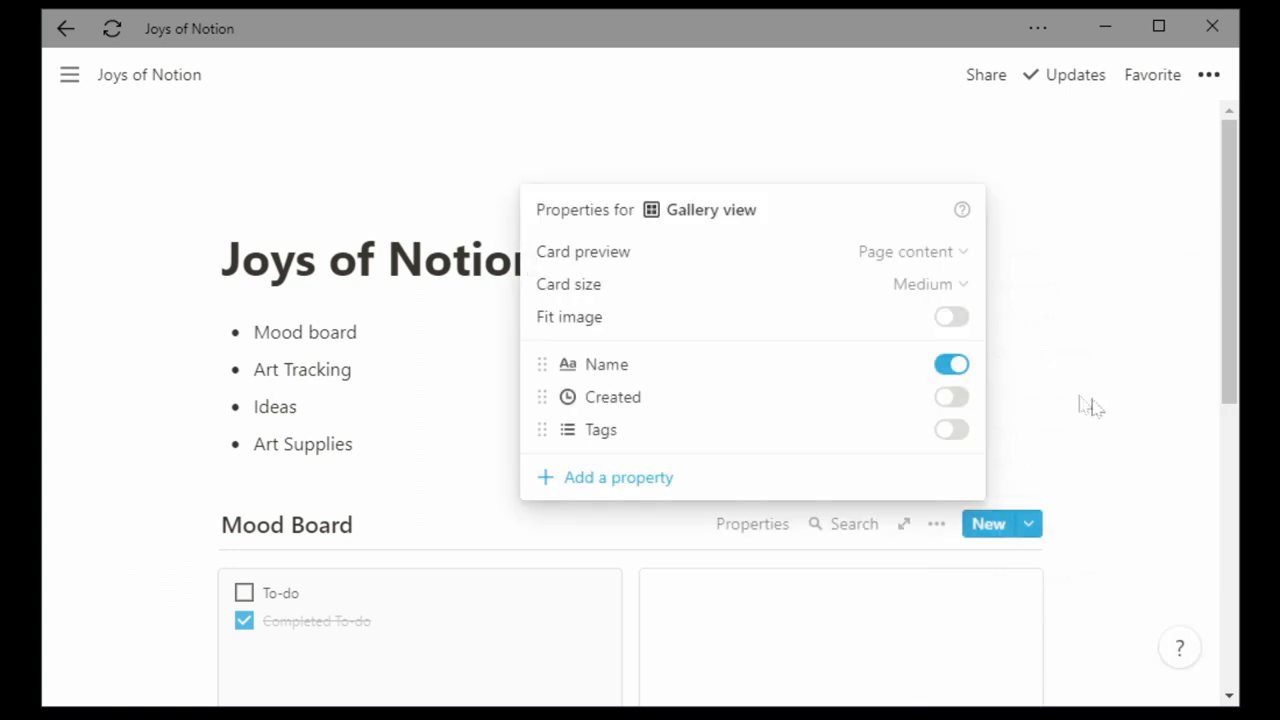
{"action": "left_click", "coordinate": [952, 364]}
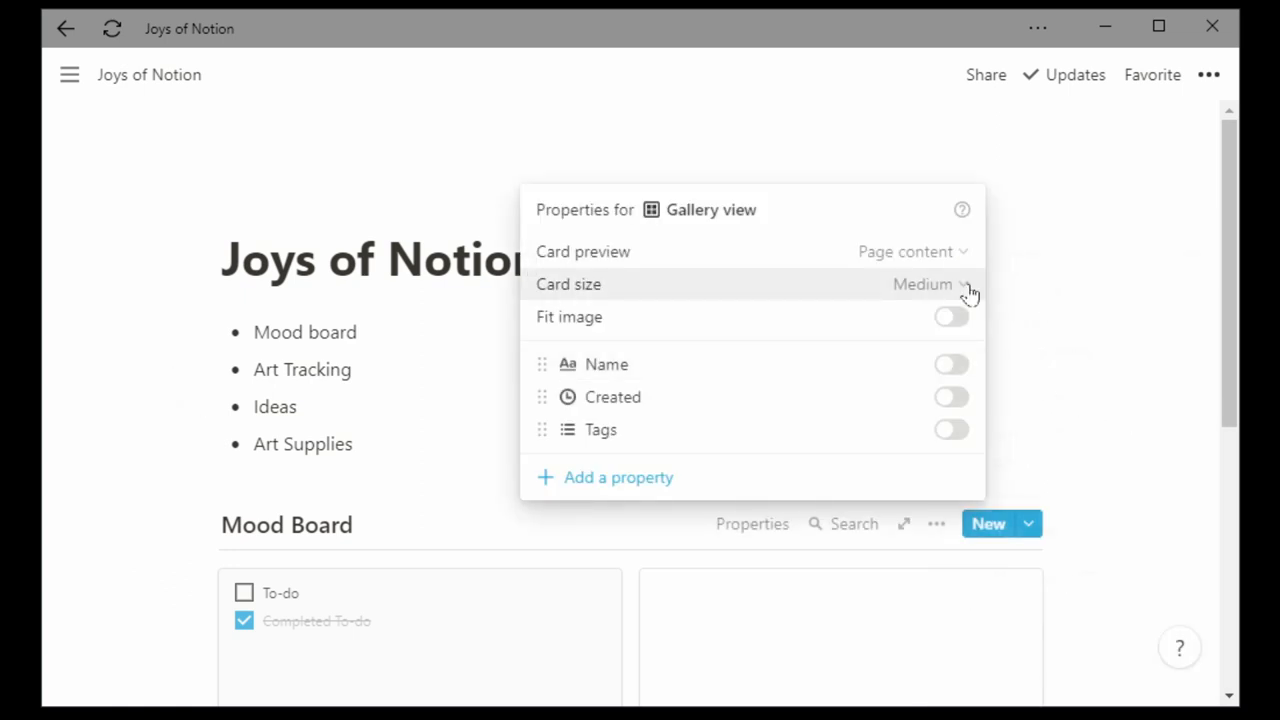
{"action": "left_click", "coordinate": [930, 284]}
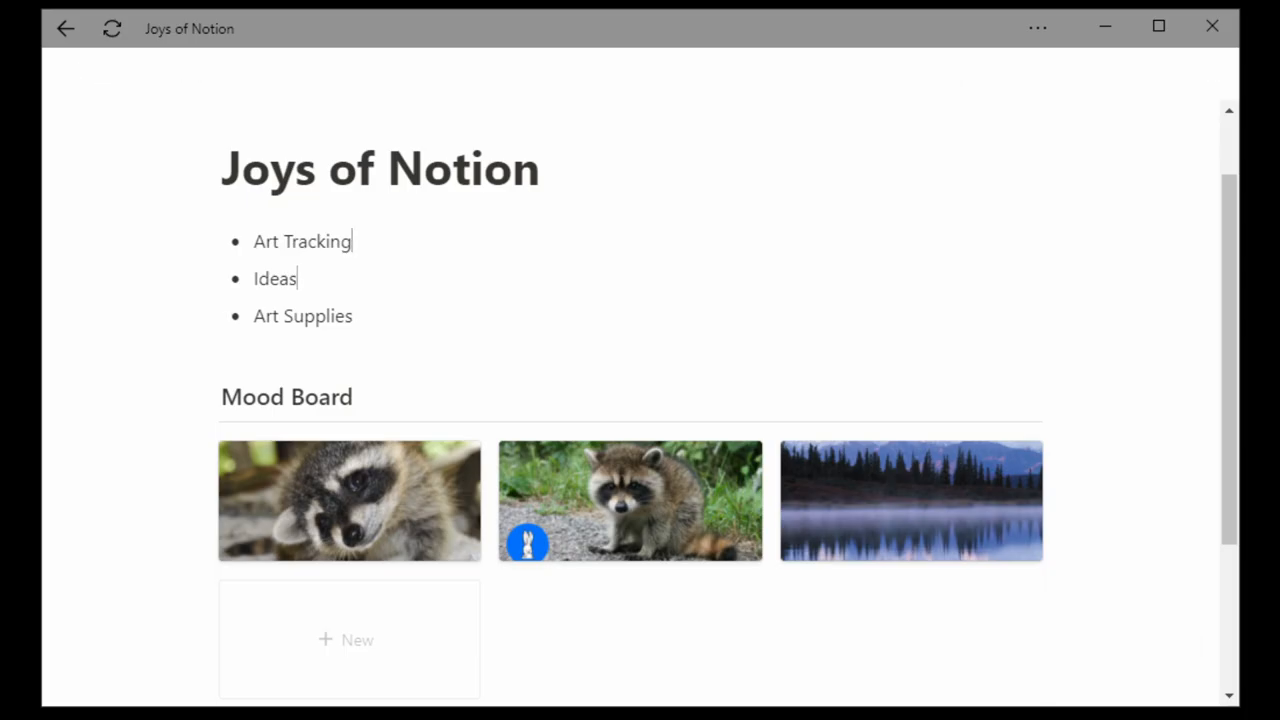
- Add a full-page gallery via /gallery and title it Art Gallery
{"action": "key", "text": "enter"}
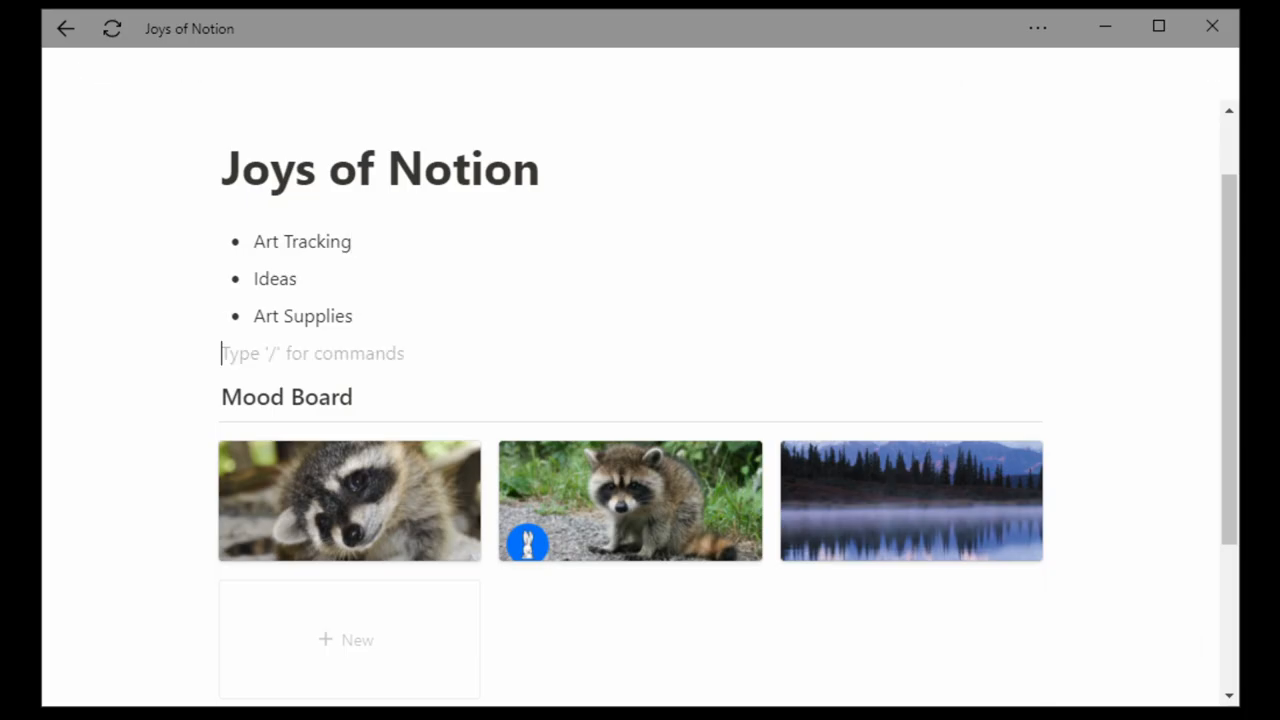
{"action": "type", "text": "/gall"}
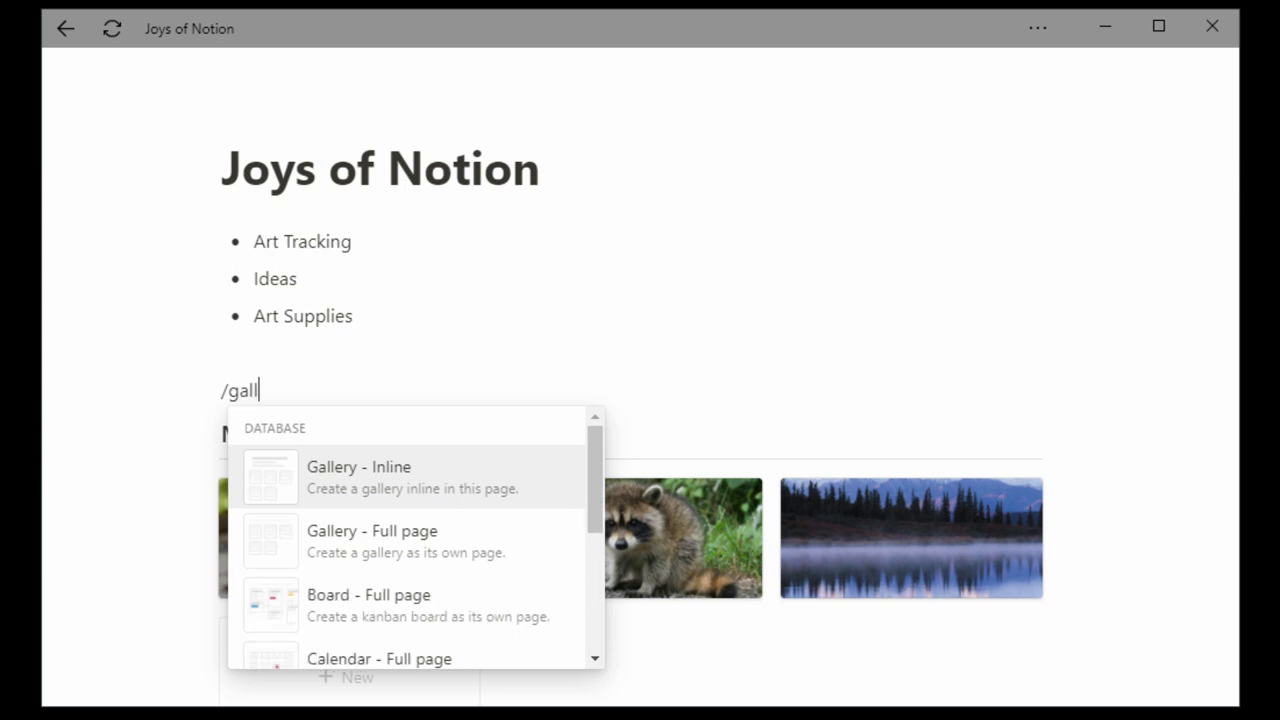
{"action": "type", "text": "ery"}
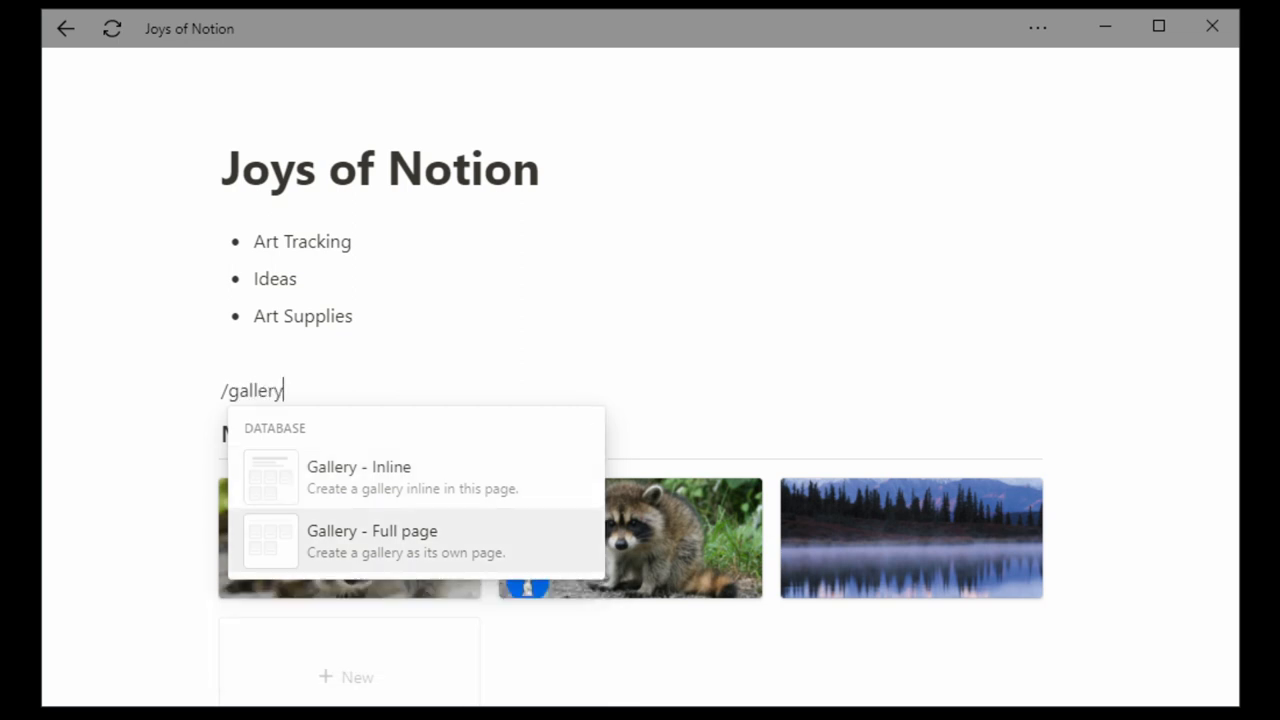
{"action": "left_click", "coordinate": [372, 530]}
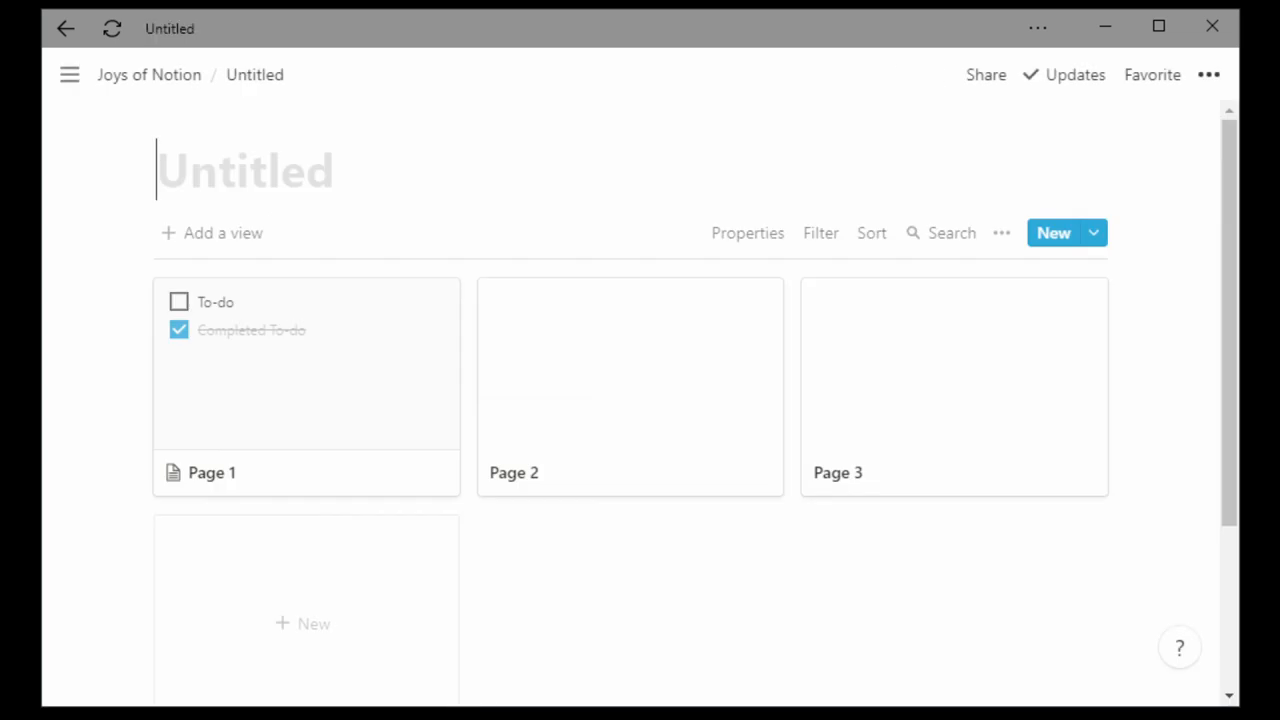
{"action": "type", "text": "Art Gallery"}
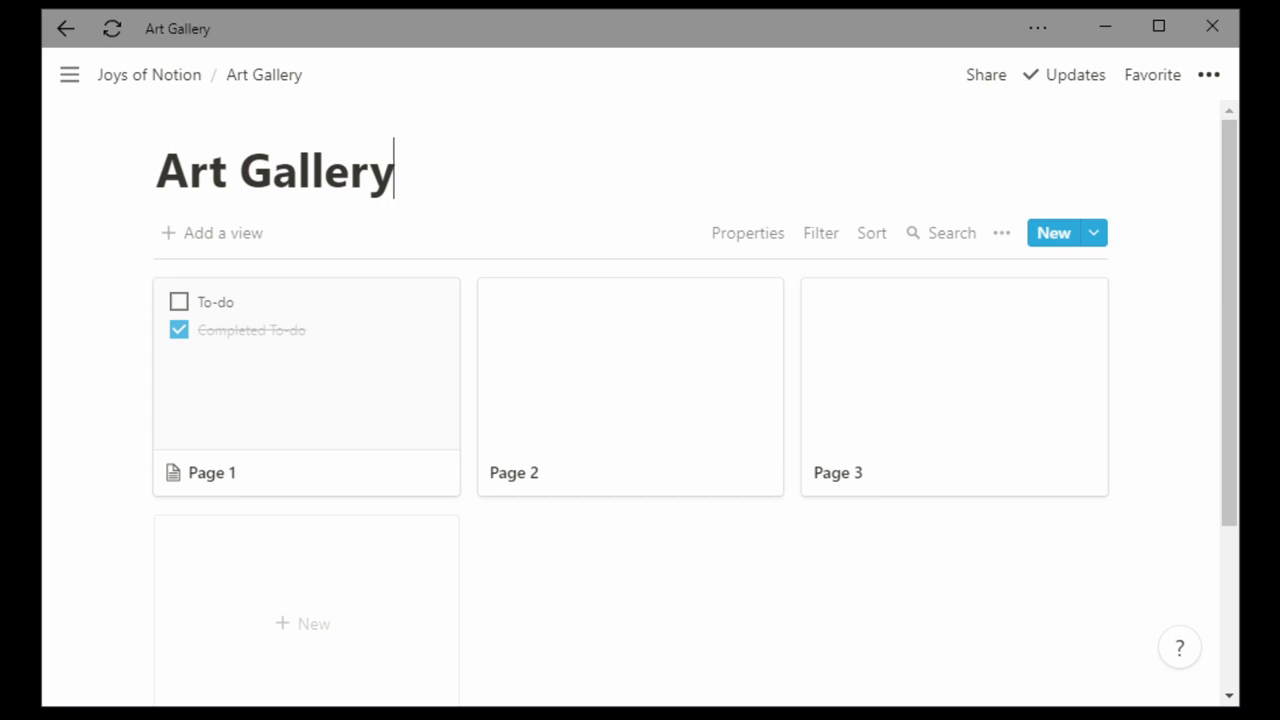
- Give Page 1 a State select property with Concept and done options, set to done
{"action": "left_click", "coordinate": [212, 472]}
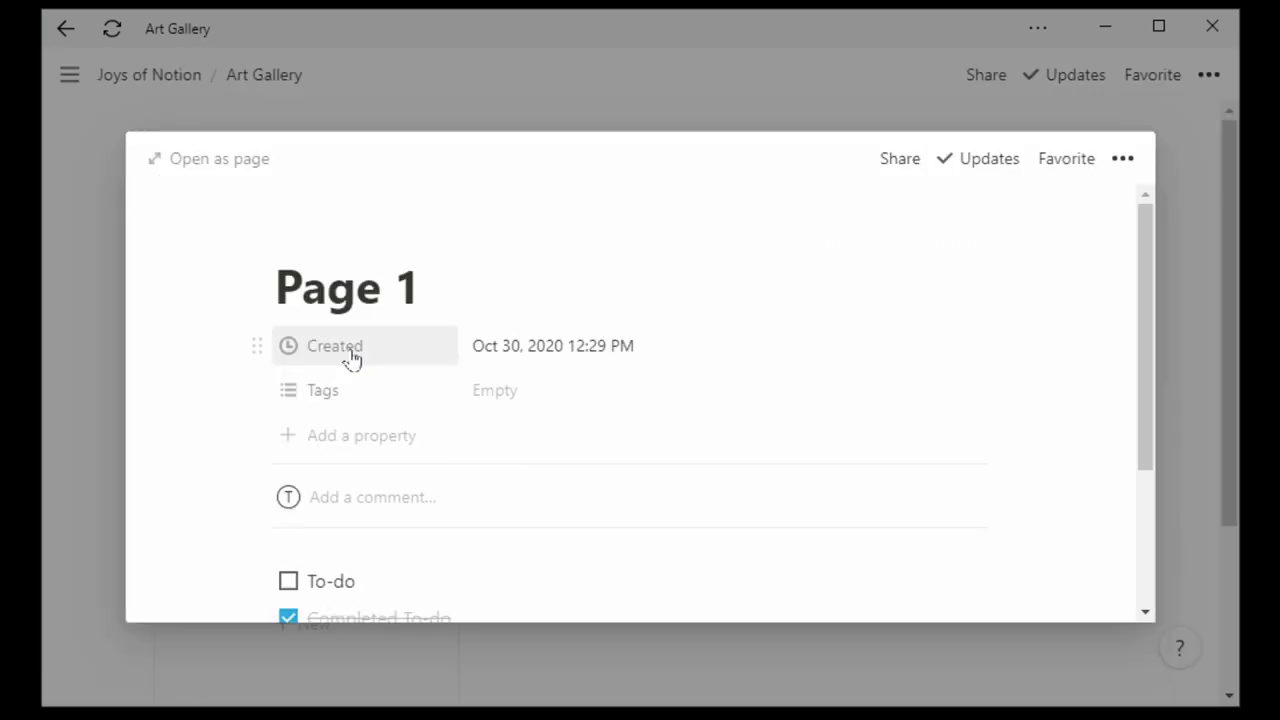
{"action": "left_click", "coordinate": [360, 436]}
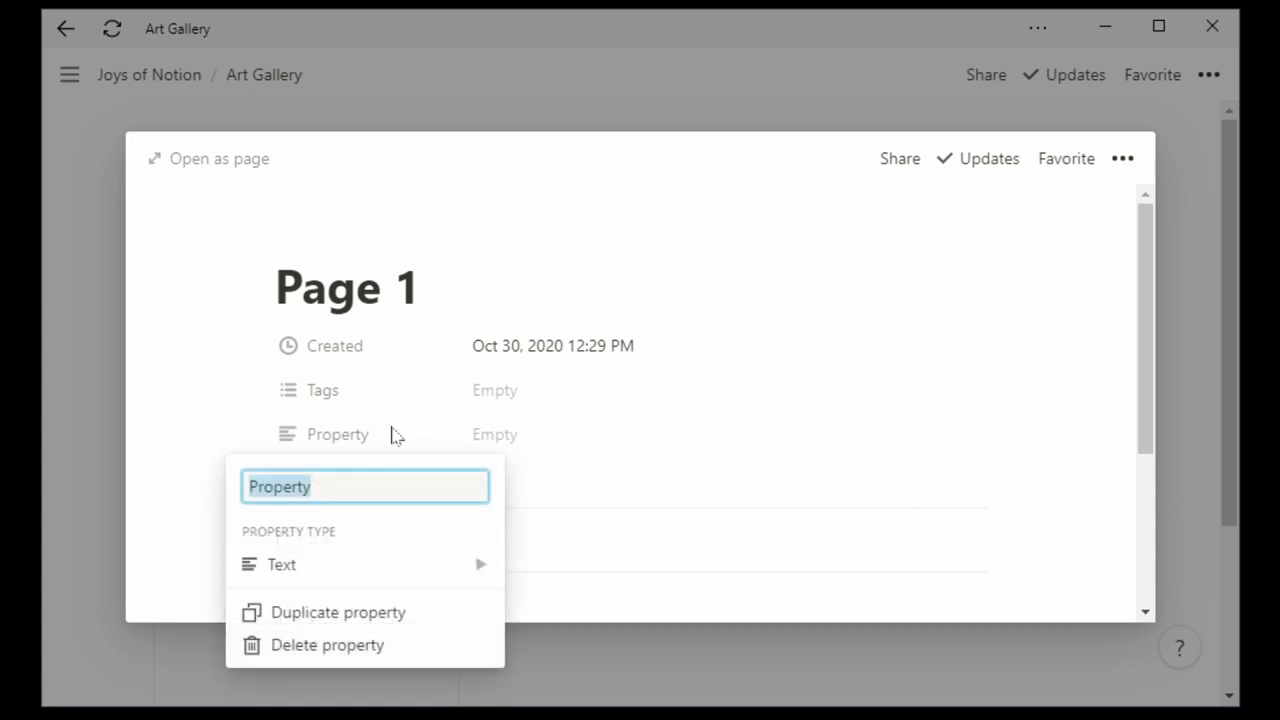
{"action": "type", "text": "State"}
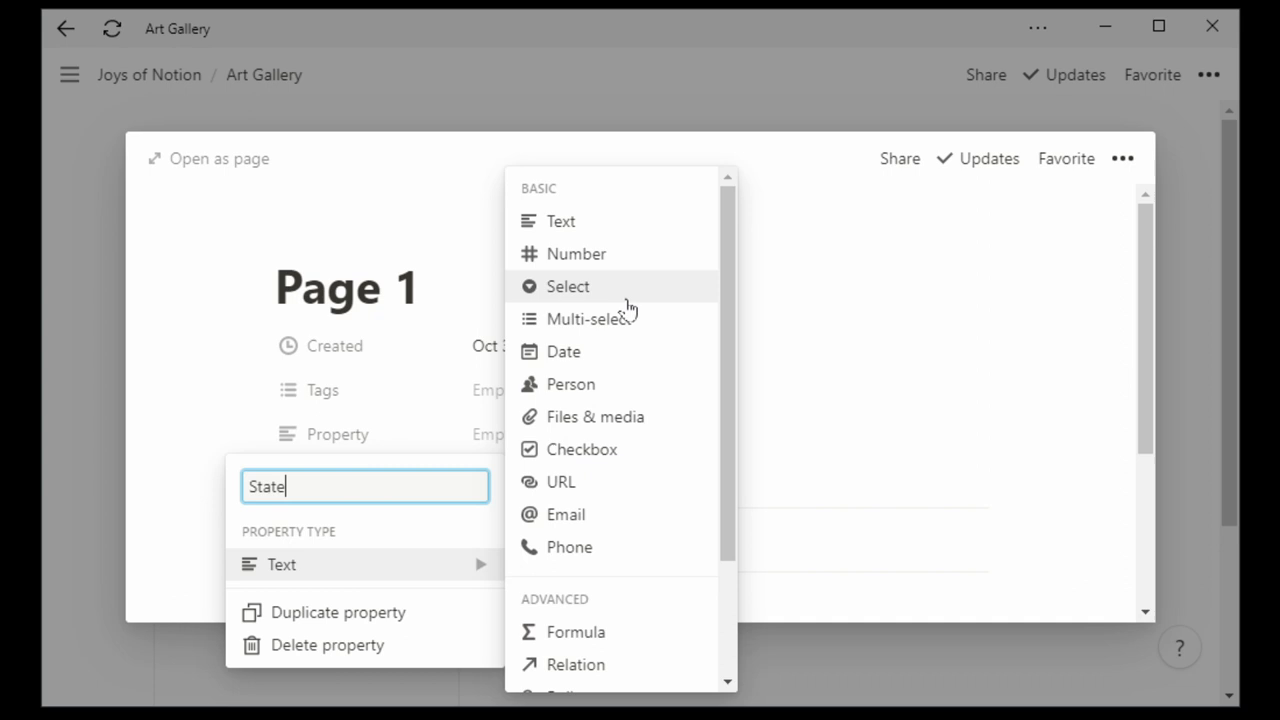
{"action": "left_click", "coordinate": [568, 286]}
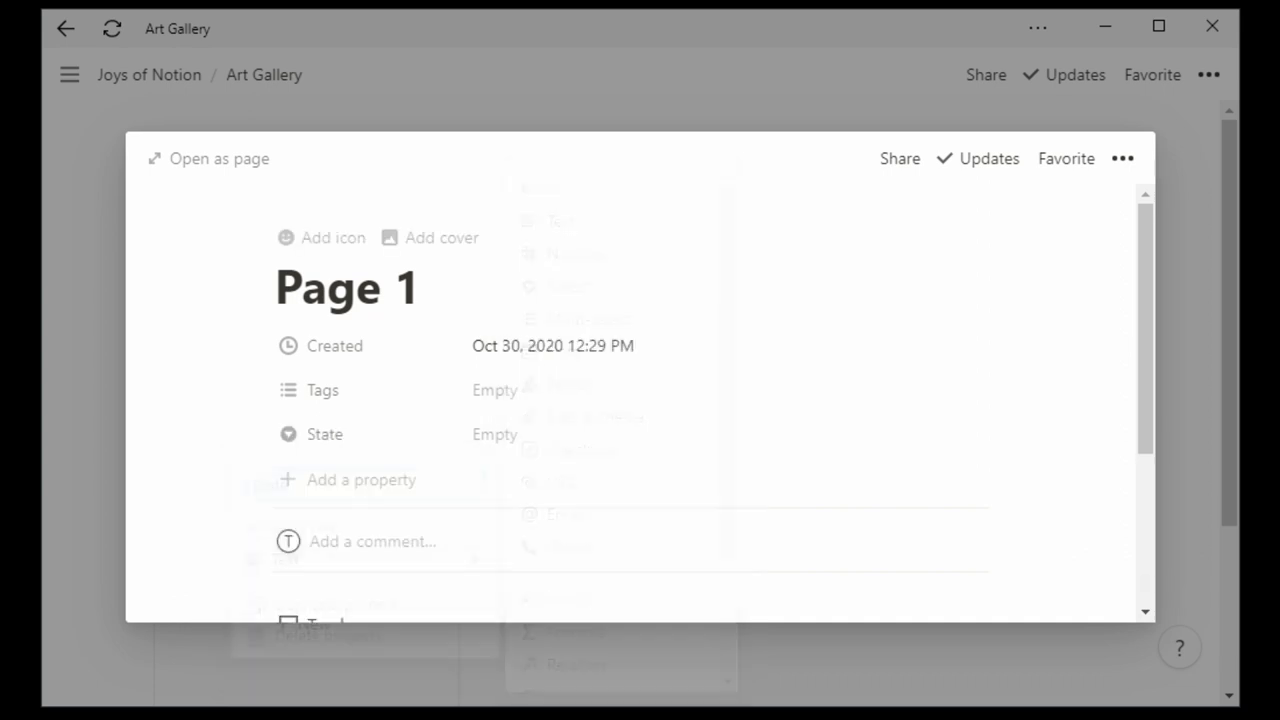
{"action": "type", "text": "Concept"}
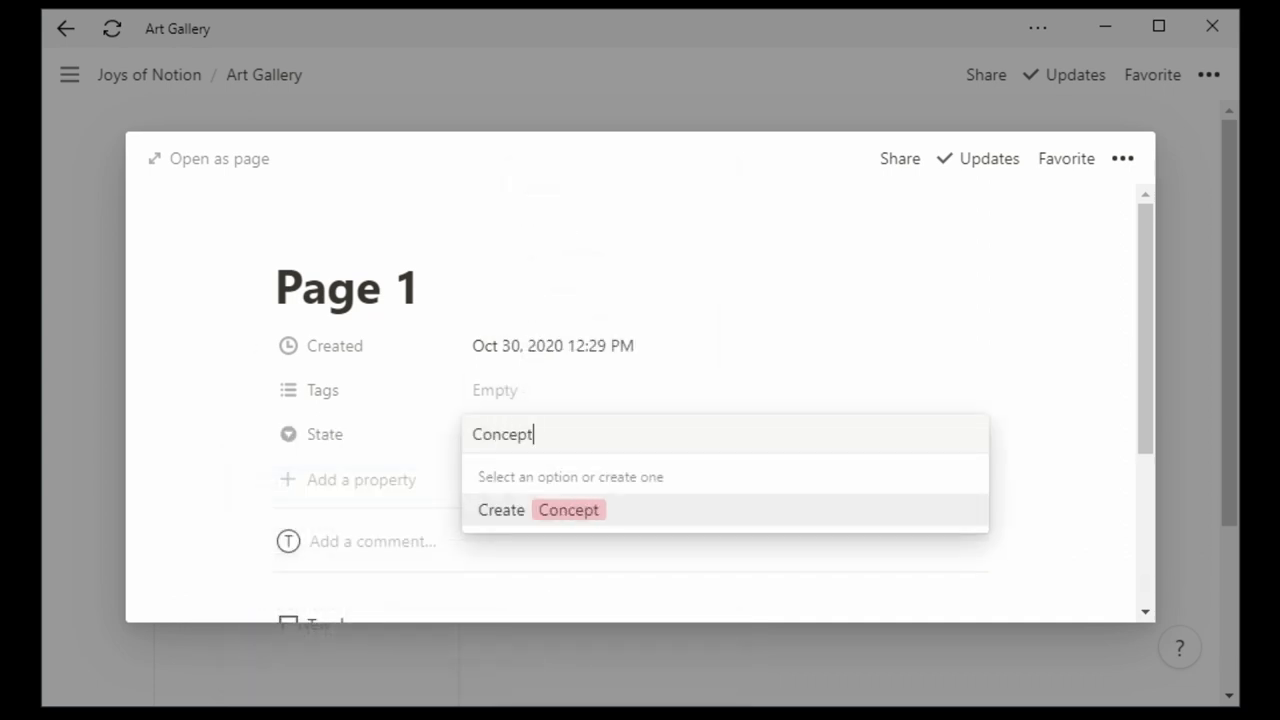
{"action": "left_click", "coordinate": [540, 510]}
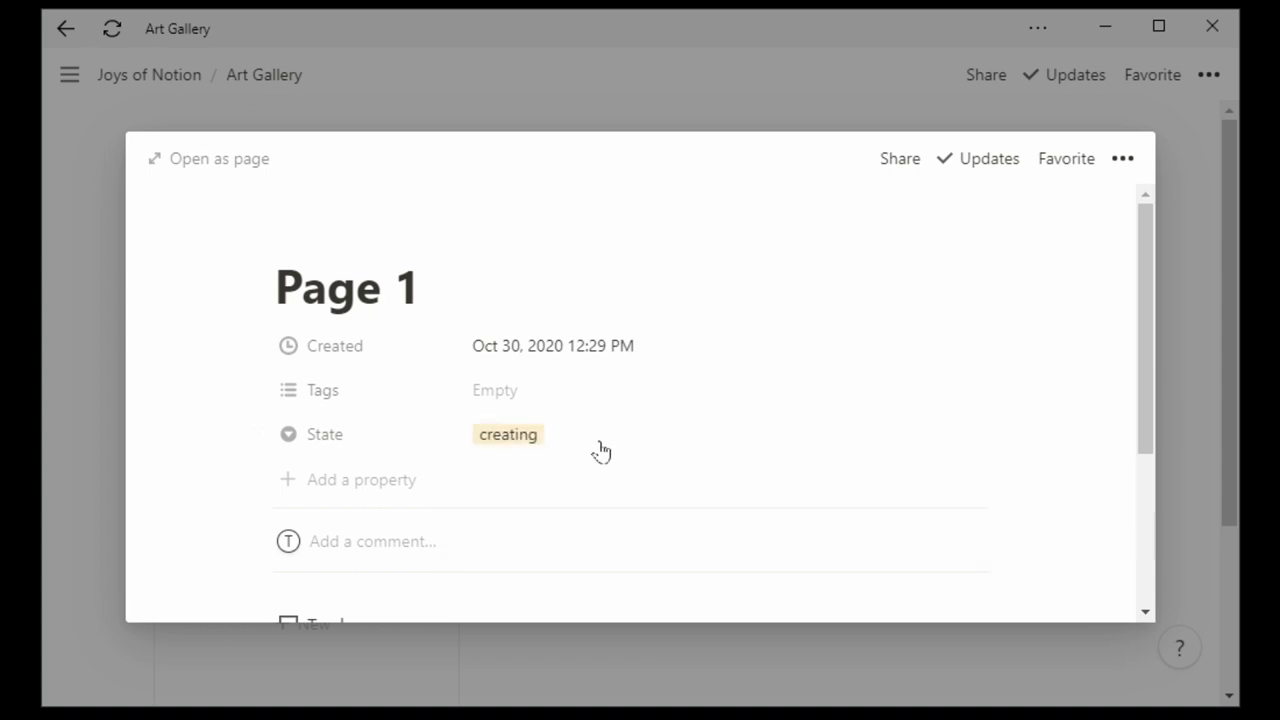
{"action": "type", "text": "done"}
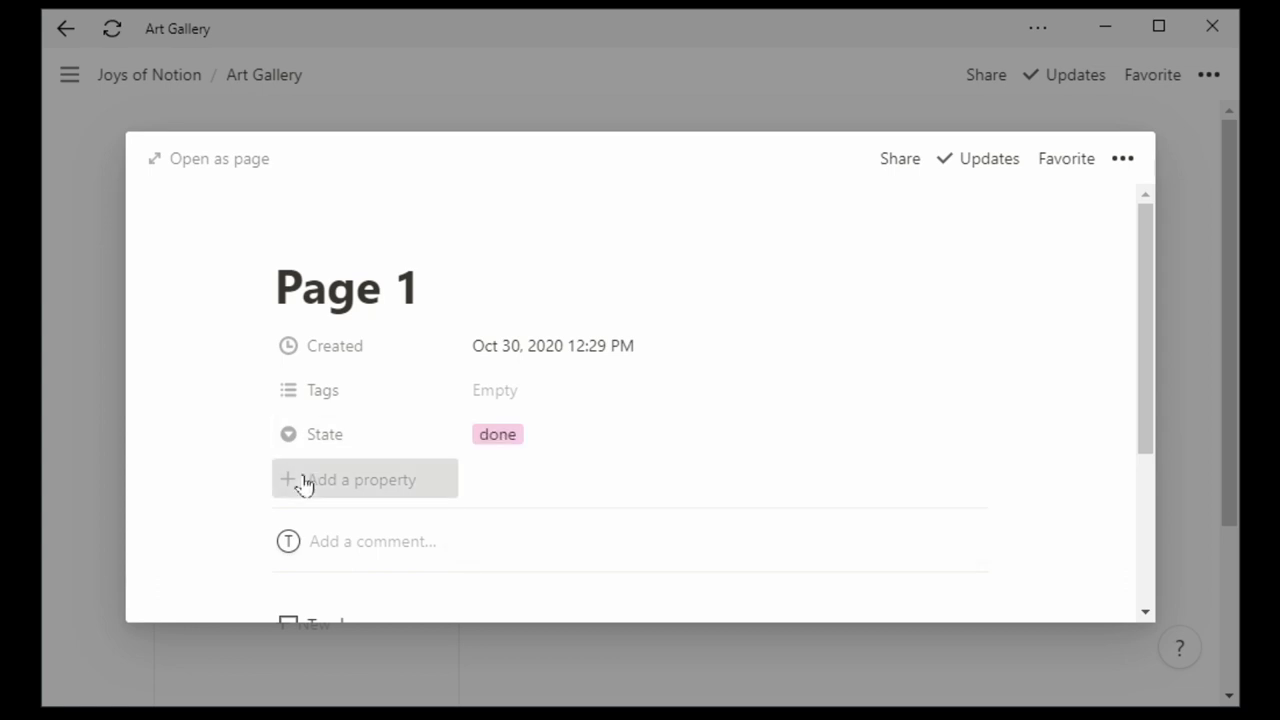
- Add a Love property with a heart to Page 1 and close its preview
{"action": "left_click", "coordinate": [360, 480]}
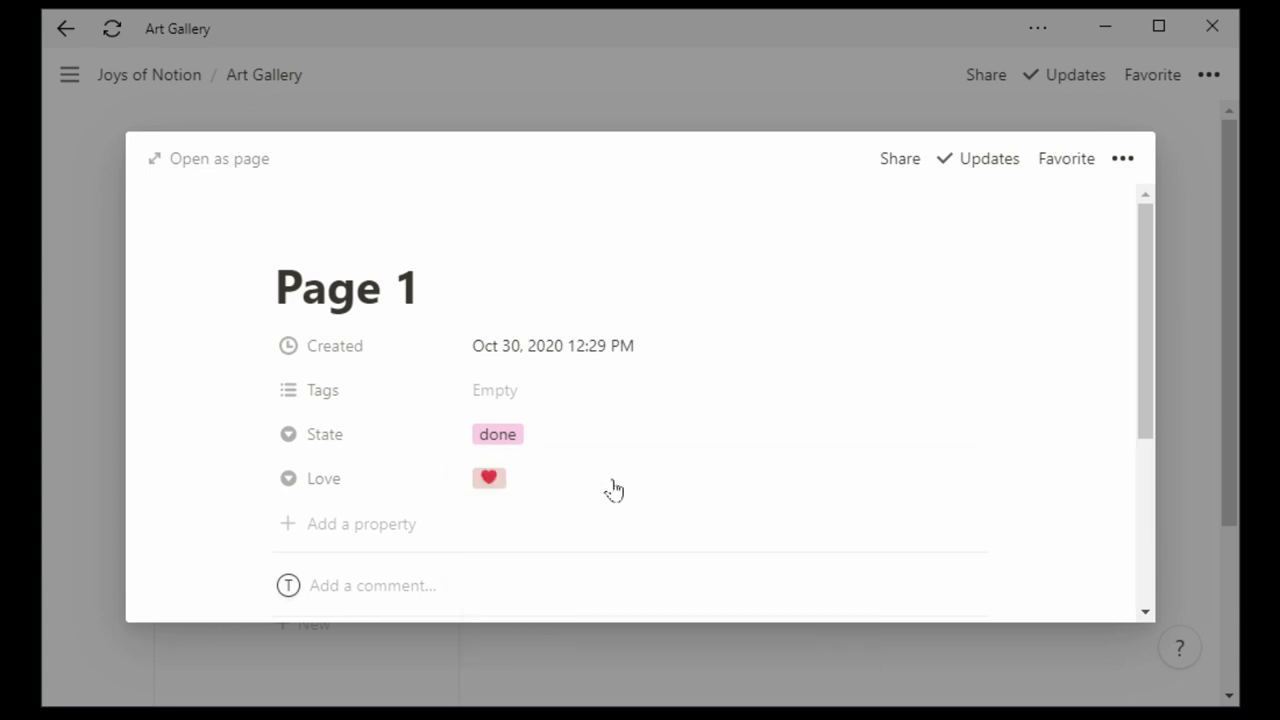
{"action": "left_click", "coordinate": [488, 478]}
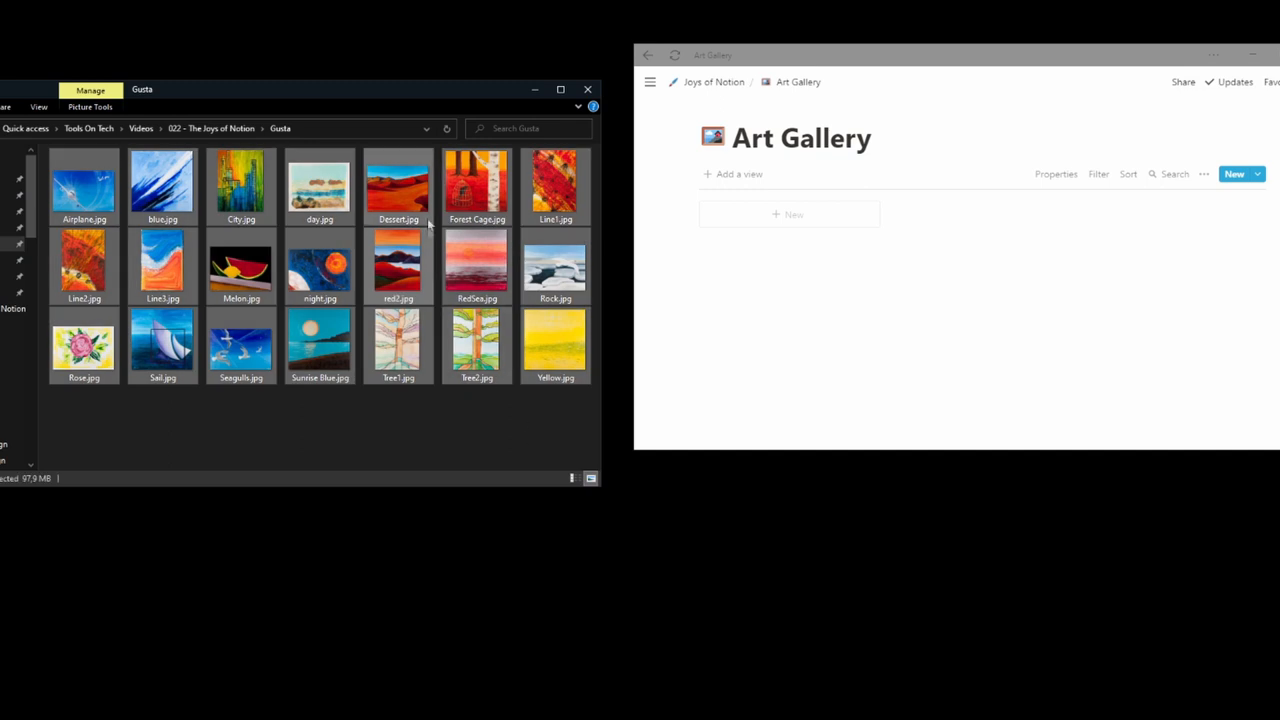
- Drop the painting image files into Art Gallery and return to Joys of Notion
{"action": "left_click_drag", "start_coordinate": [398, 184], "coordinate": [808, 200]}
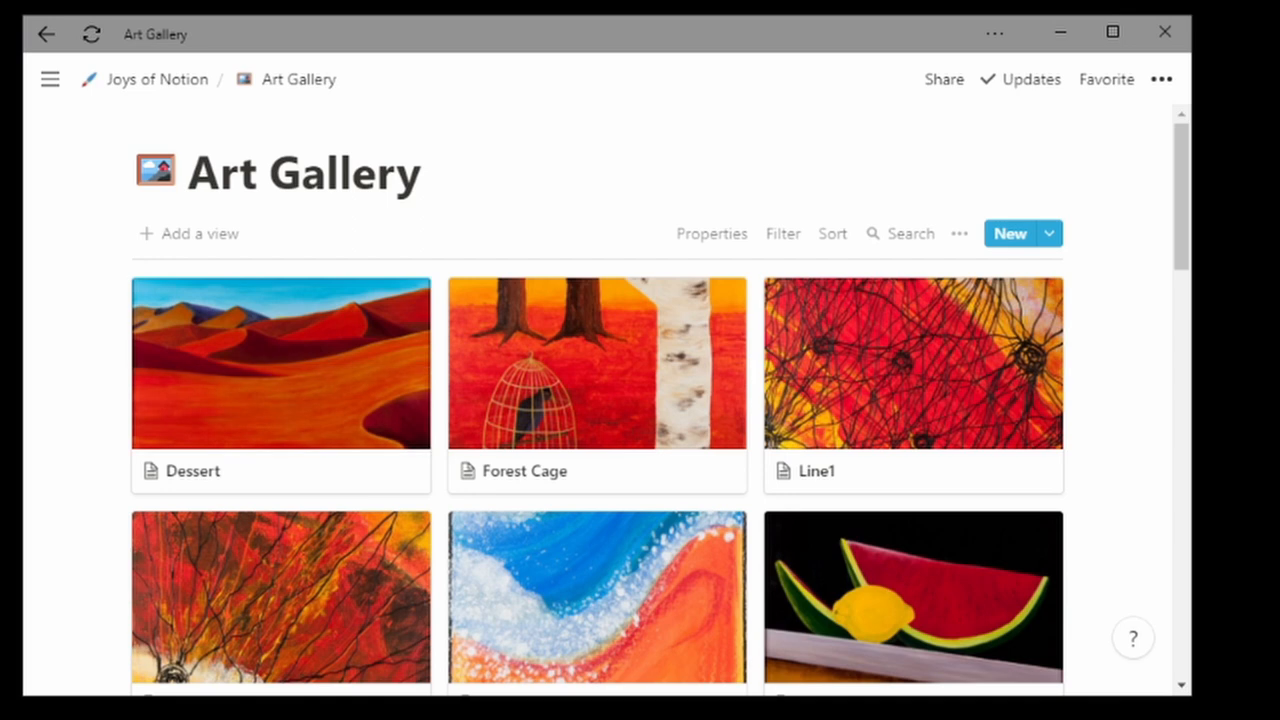
{"action": "left_click", "coordinate": [156, 80]}
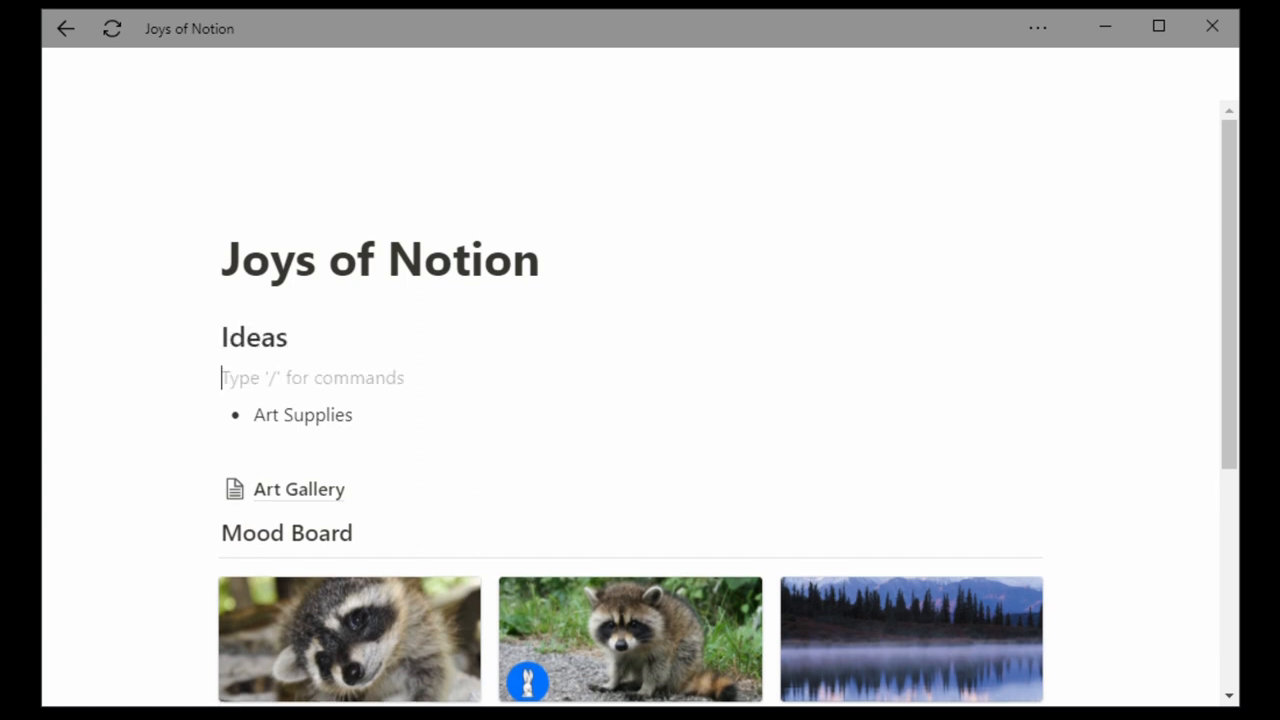
- Add bullets idea 1 and idea 2 under Ideas, then move into the Art Supplies bullet
{"action": "type", "text": "idea 1"}
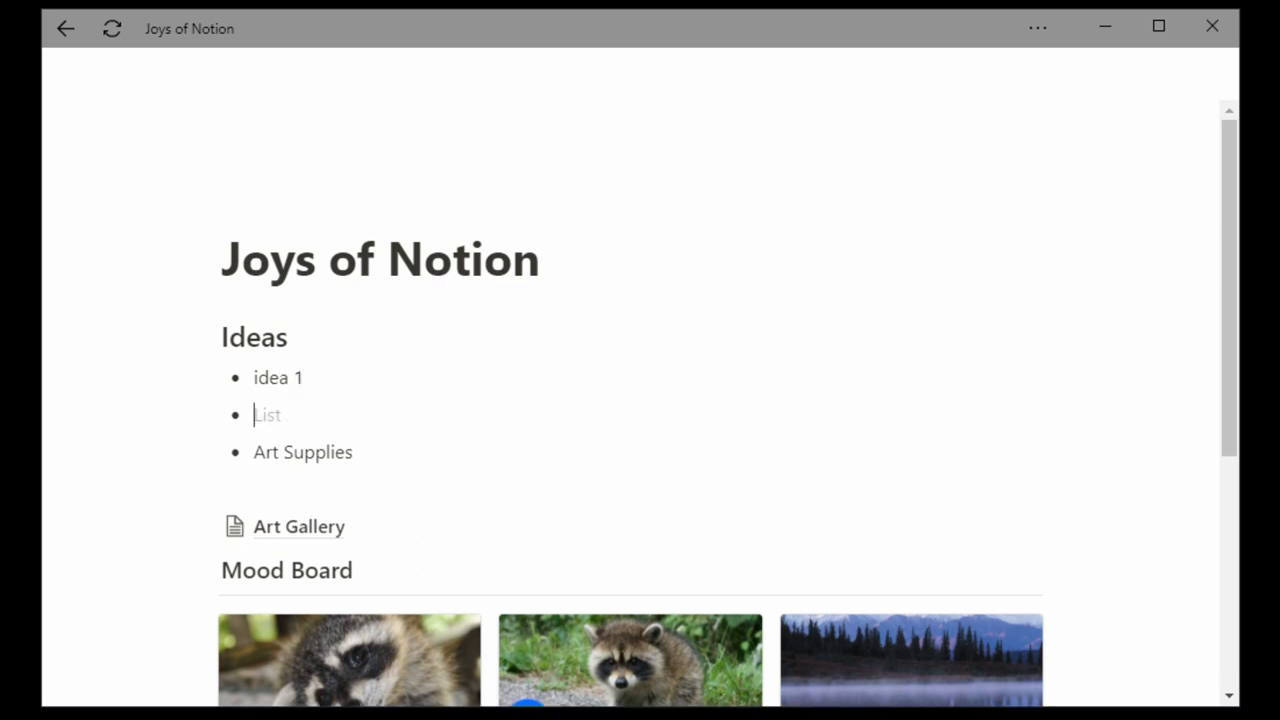
{"action": "type", "text": "idea 2"}
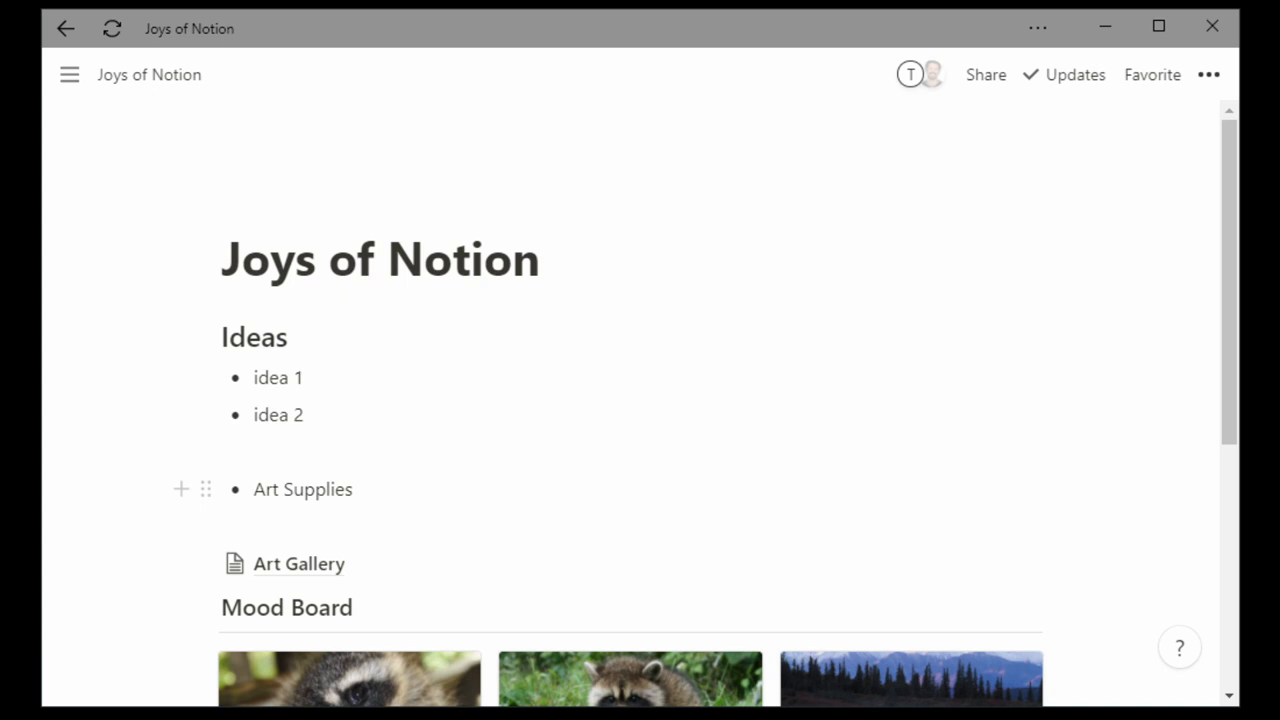
{"action": "left_click", "coordinate": [252, 488]}
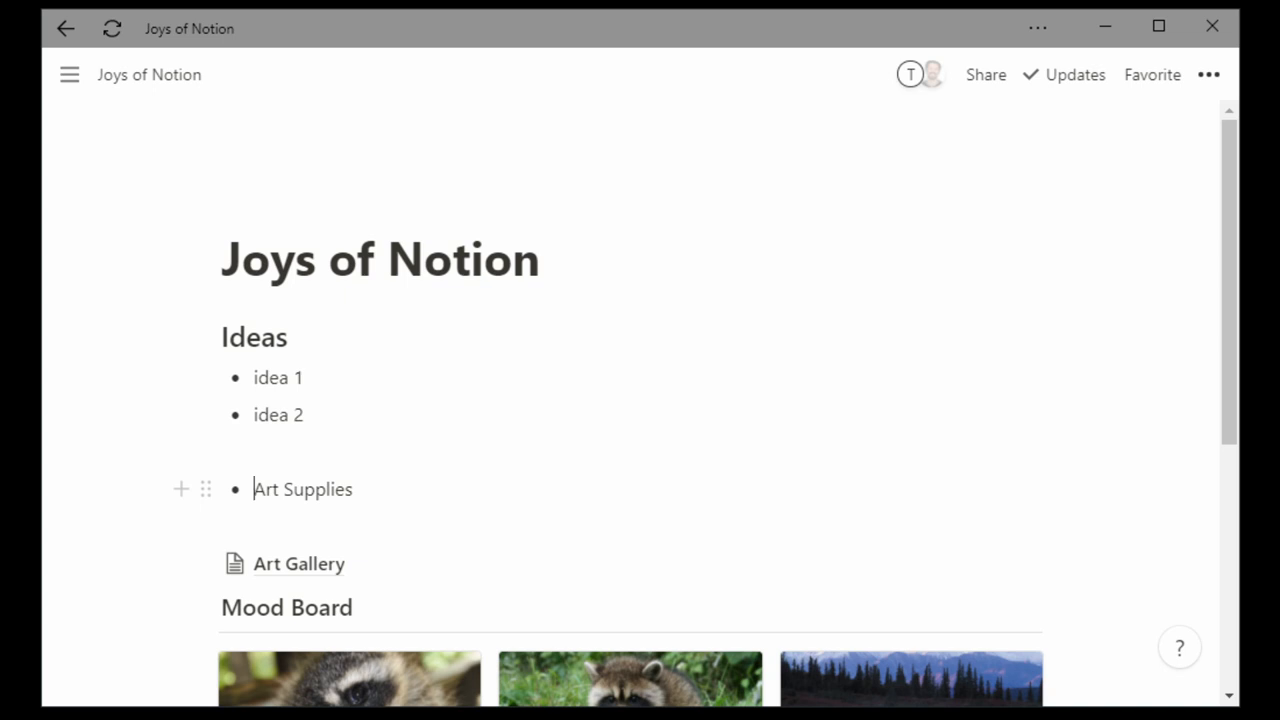
{"action": "scroll", "scroll_direction": "down", "scroll_amount": 3}
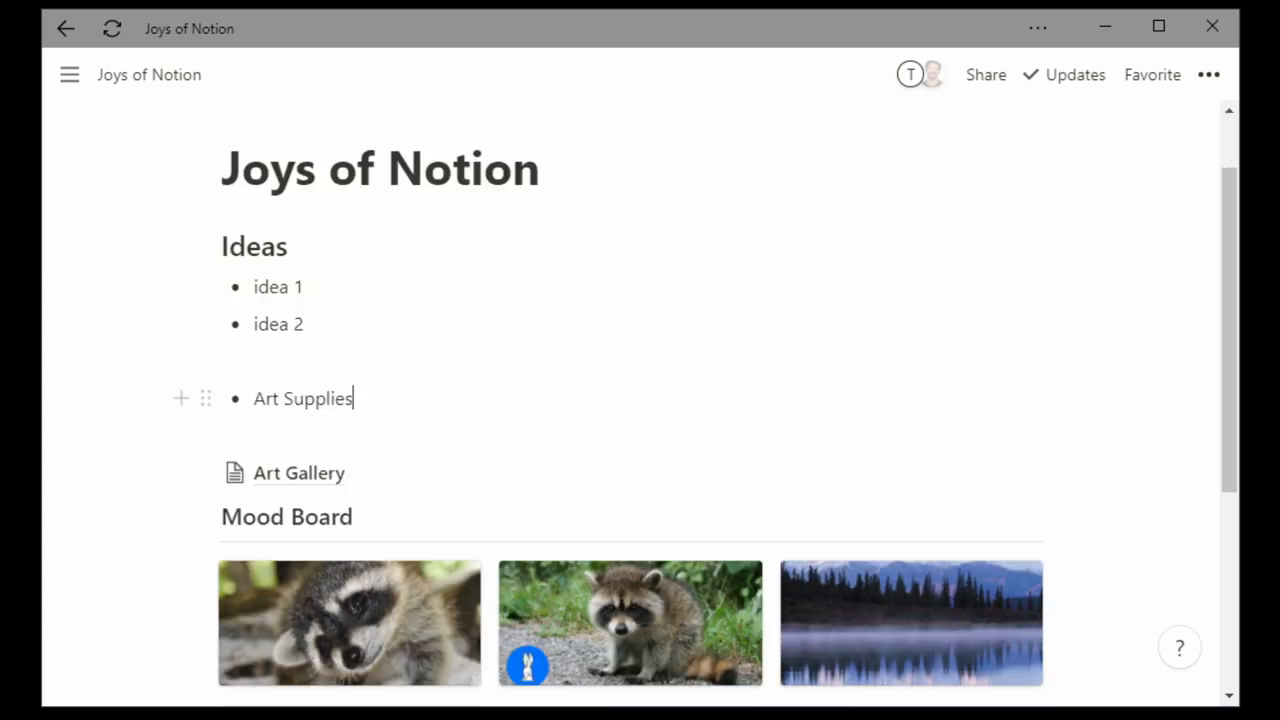
- Create a full-page table via /table and name it Art Supplies
{"action": "type", "text": "/t"}
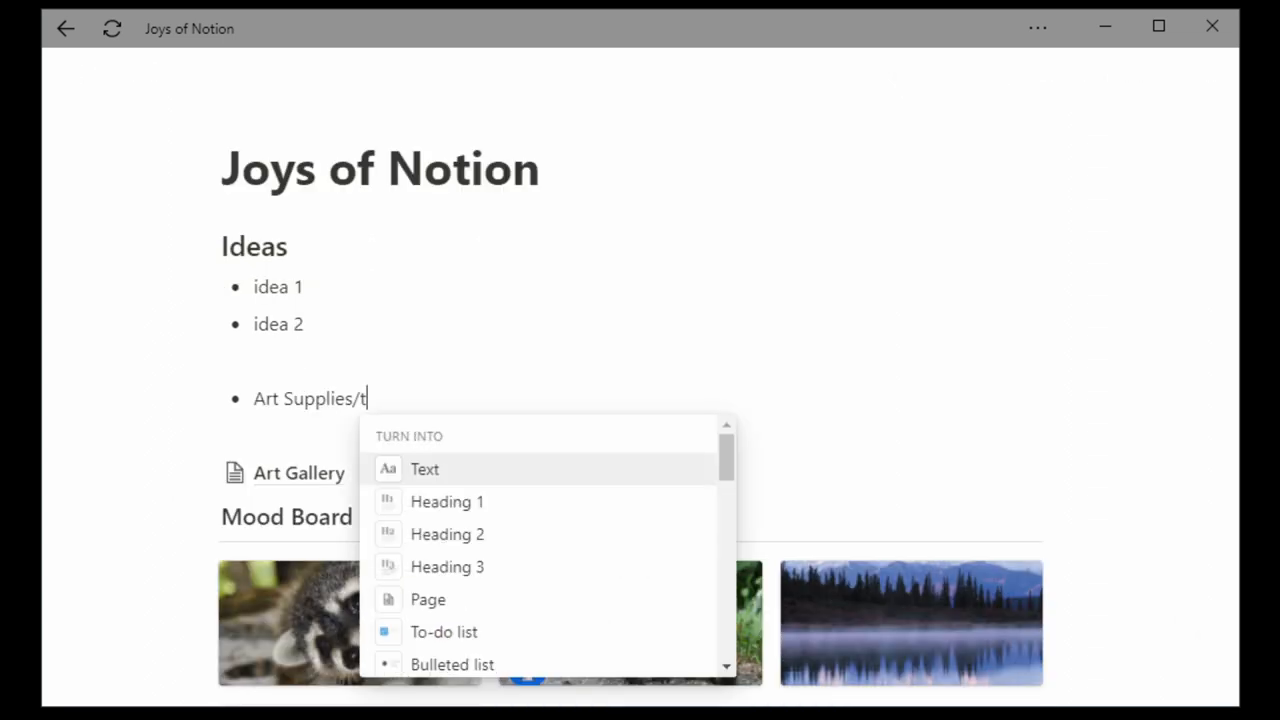
{"action": "type", "text": "able"}
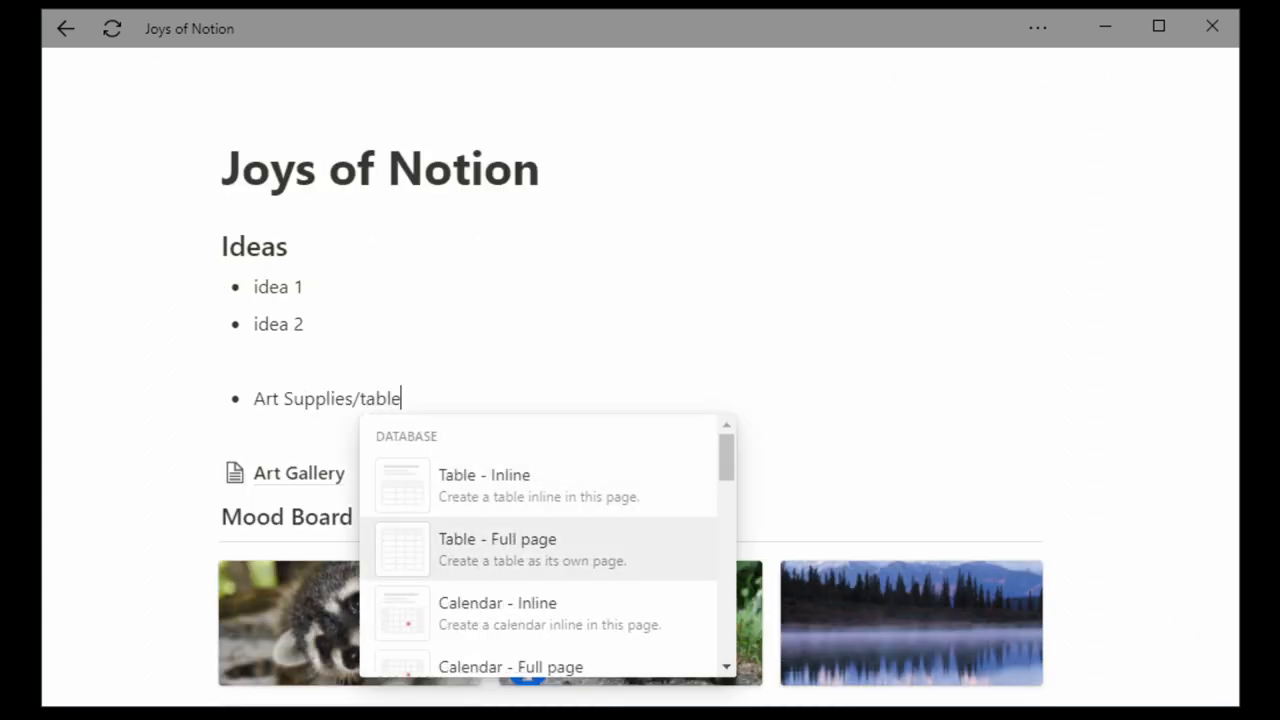
{"action": "left_click", "coordinate": [496, 540]}
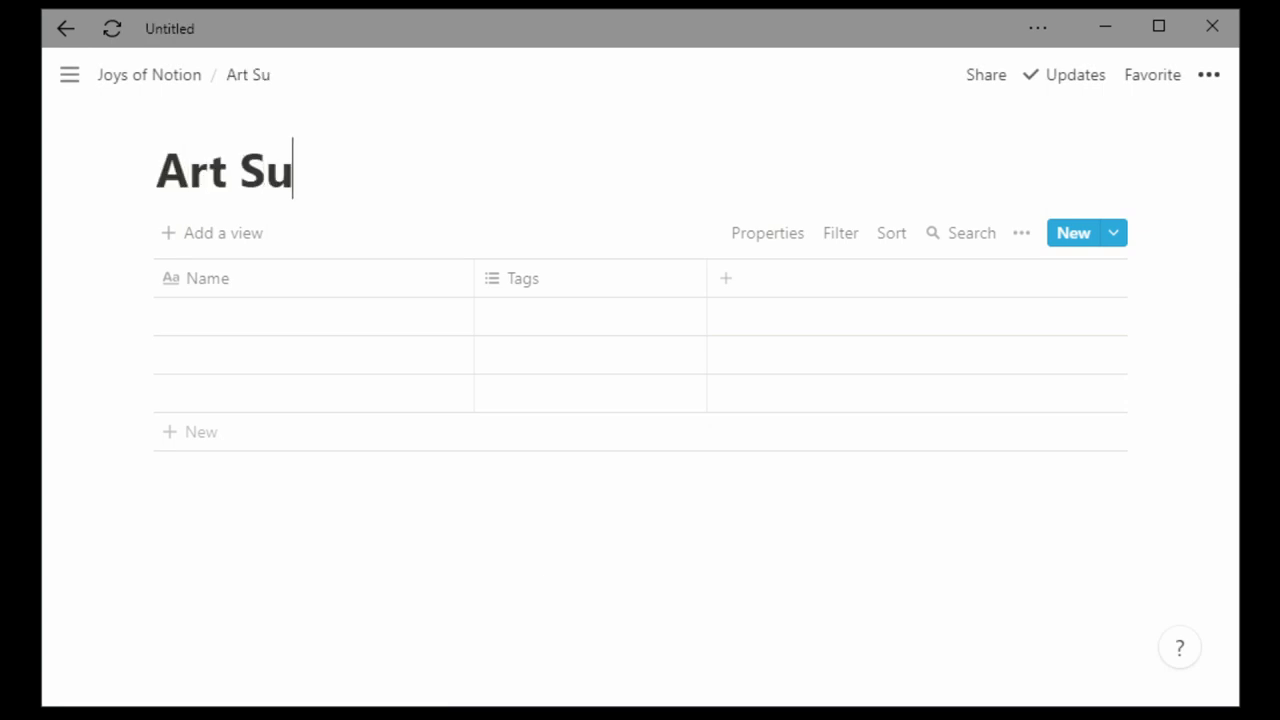
{"action": "type", "text": "pplies"}
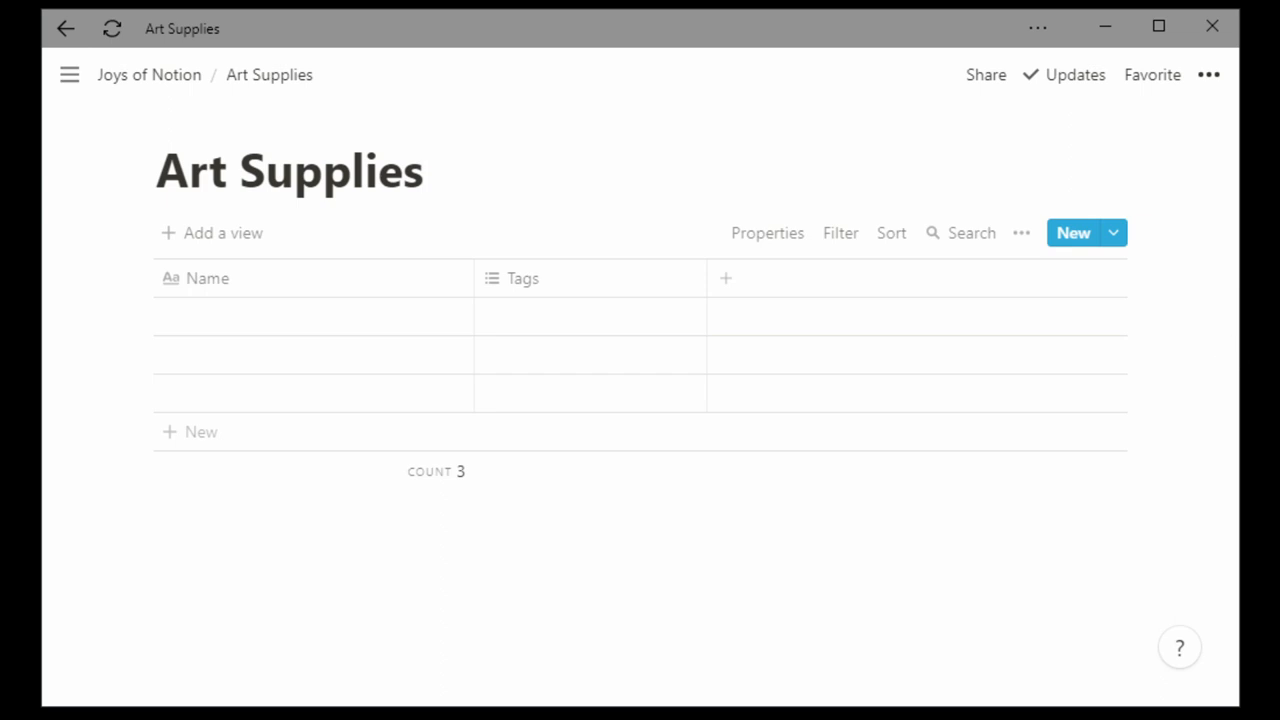
- Add Type, Store, Own checkbox and Price number columns, entering Paint and Brush Store
{"action": "left_click", "coordinate": [724, 278]}
{"action": "type", "text": "Type"}
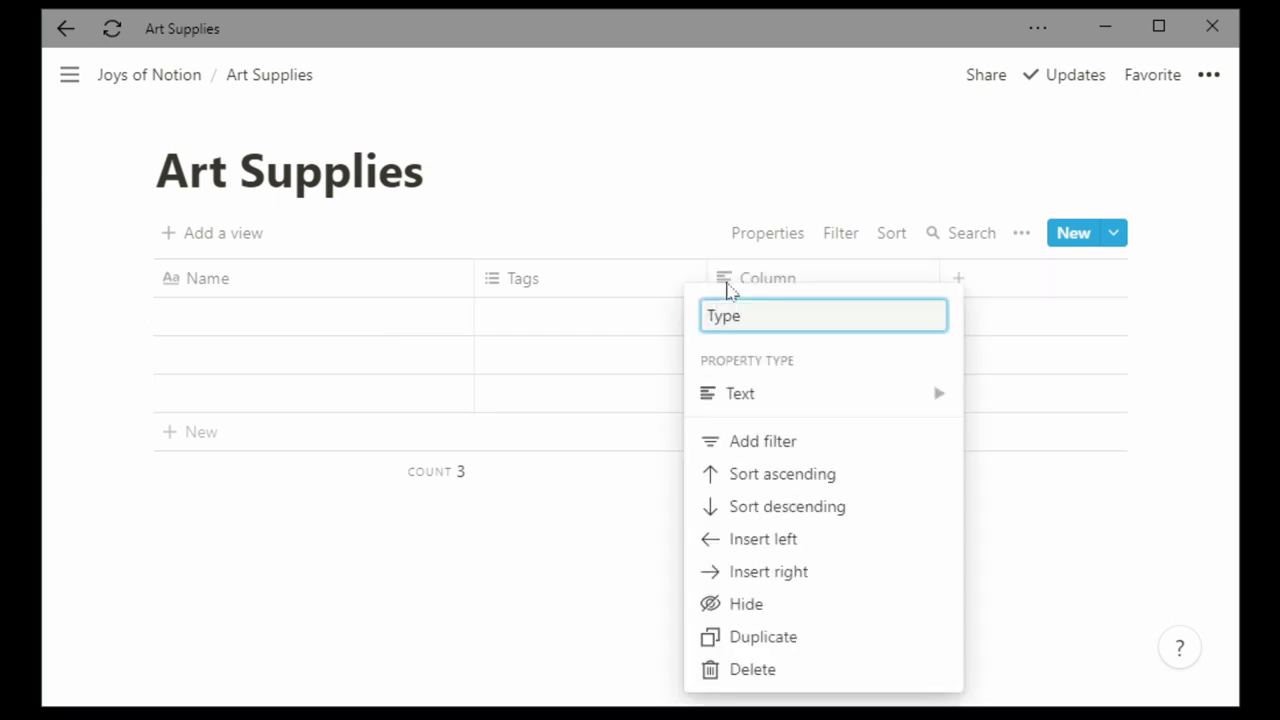
{"action": "left_click", "coordinate": [740, 392]}
{"action": "type", "text": "Store"}
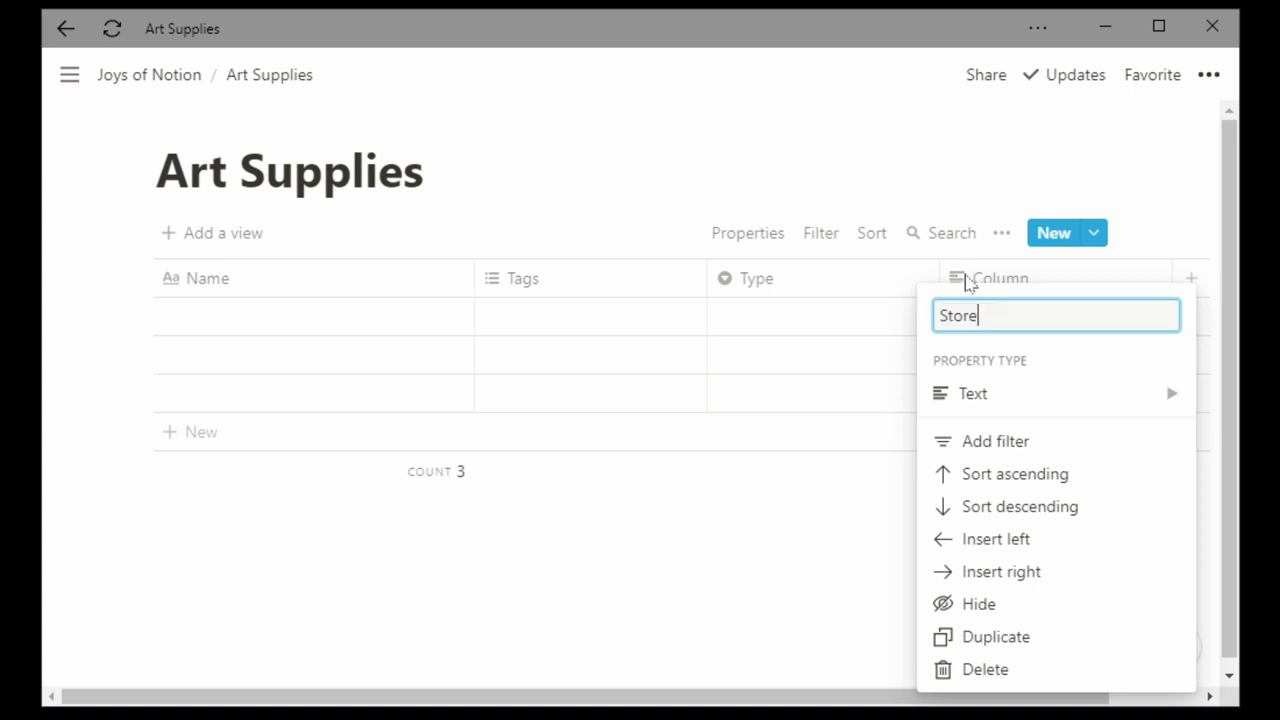
{"action": "left_click", "coordinate": [972, 392]}
{"action": "type", "text": "Price"}
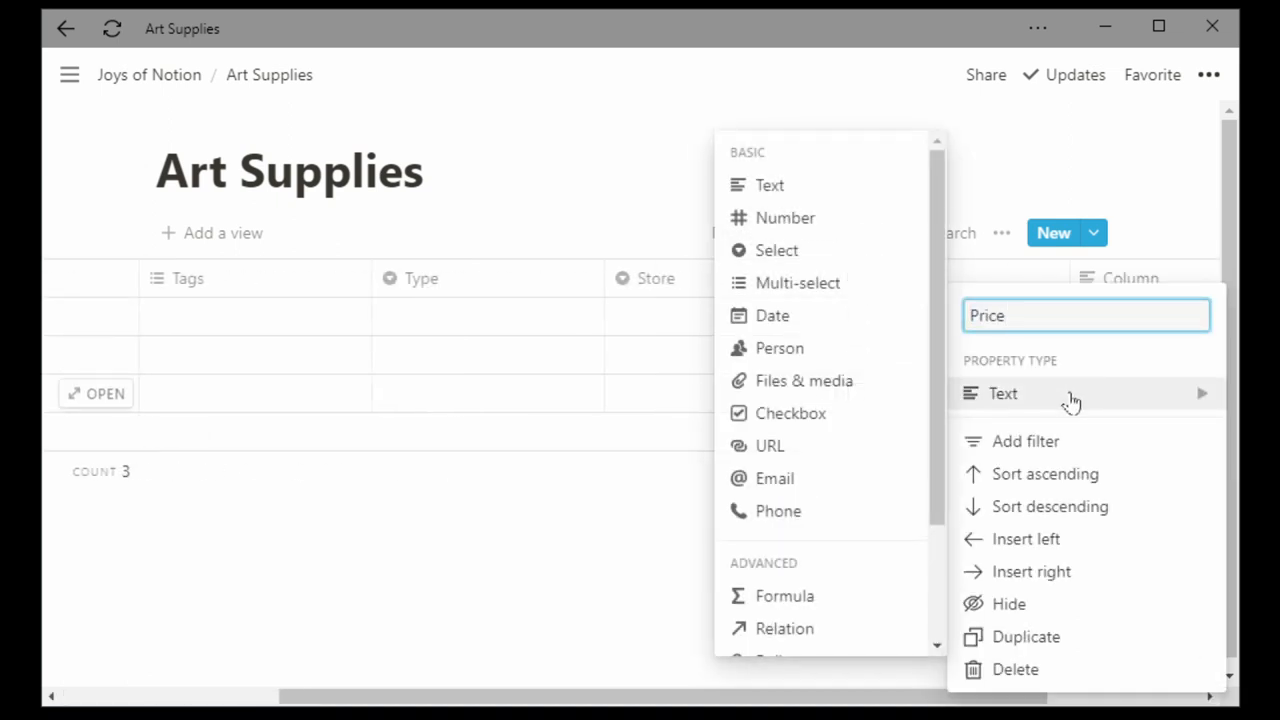
{"action": "left_click", "coordinate": [784, 216]}
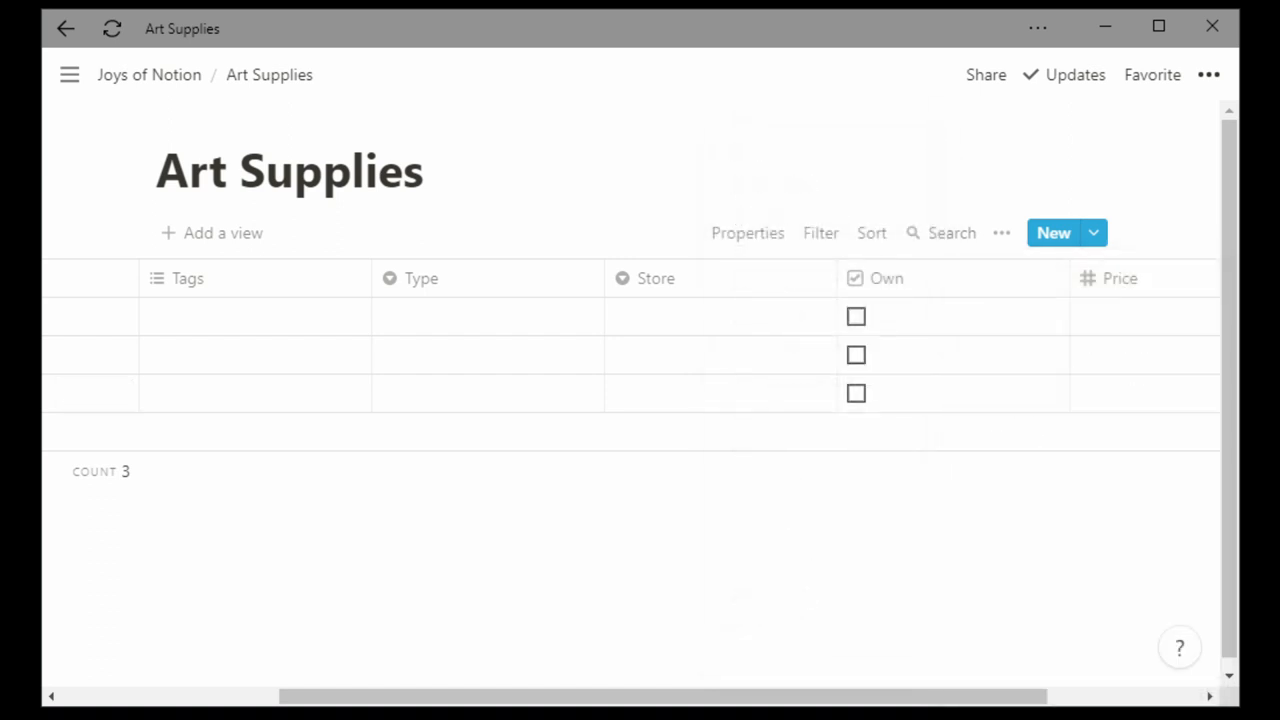
{"action": "type", "text": "Paint and Brush Stor"}
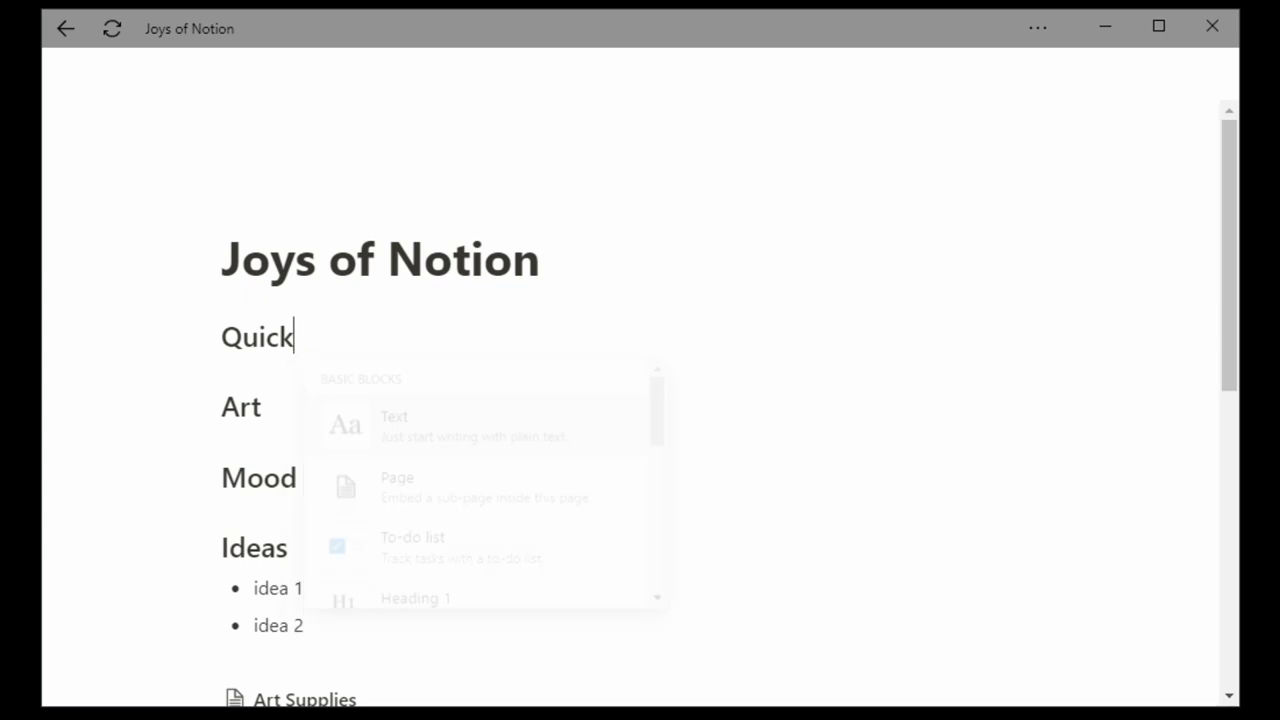
- Colour the Art and Mood headings' backgrounds and begin an icon for Quick
{"action": "type", "text": "/gre"}
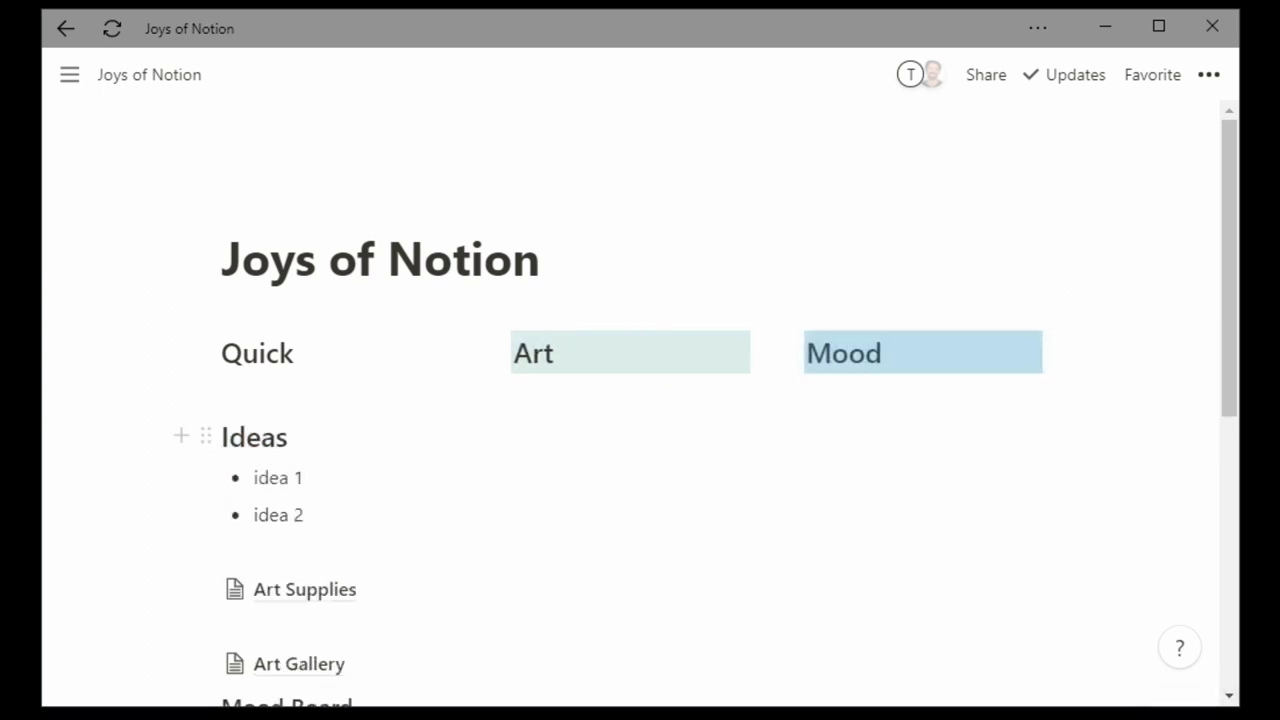
{"action": "left_click", "coordinate": [1208, 74]}
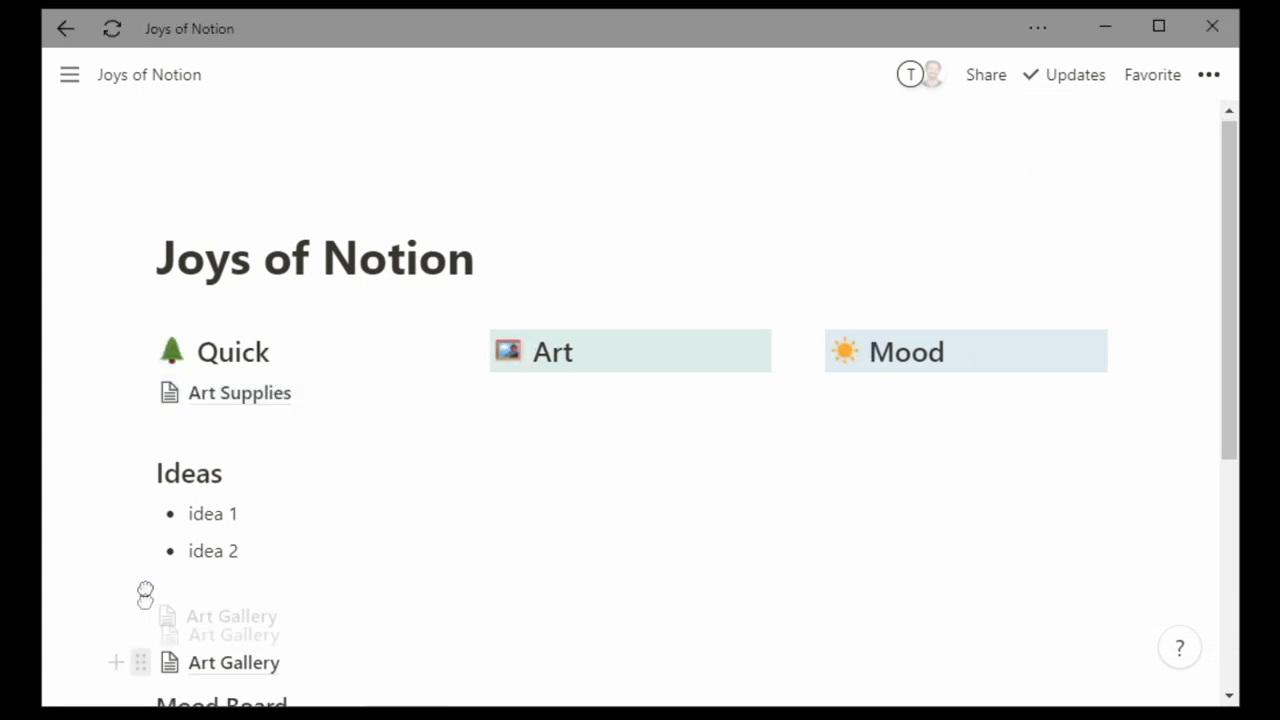
- Arrange blocks under Quick and Mood and start a linked database beneath Art
{"action": "type", "text": "/"}
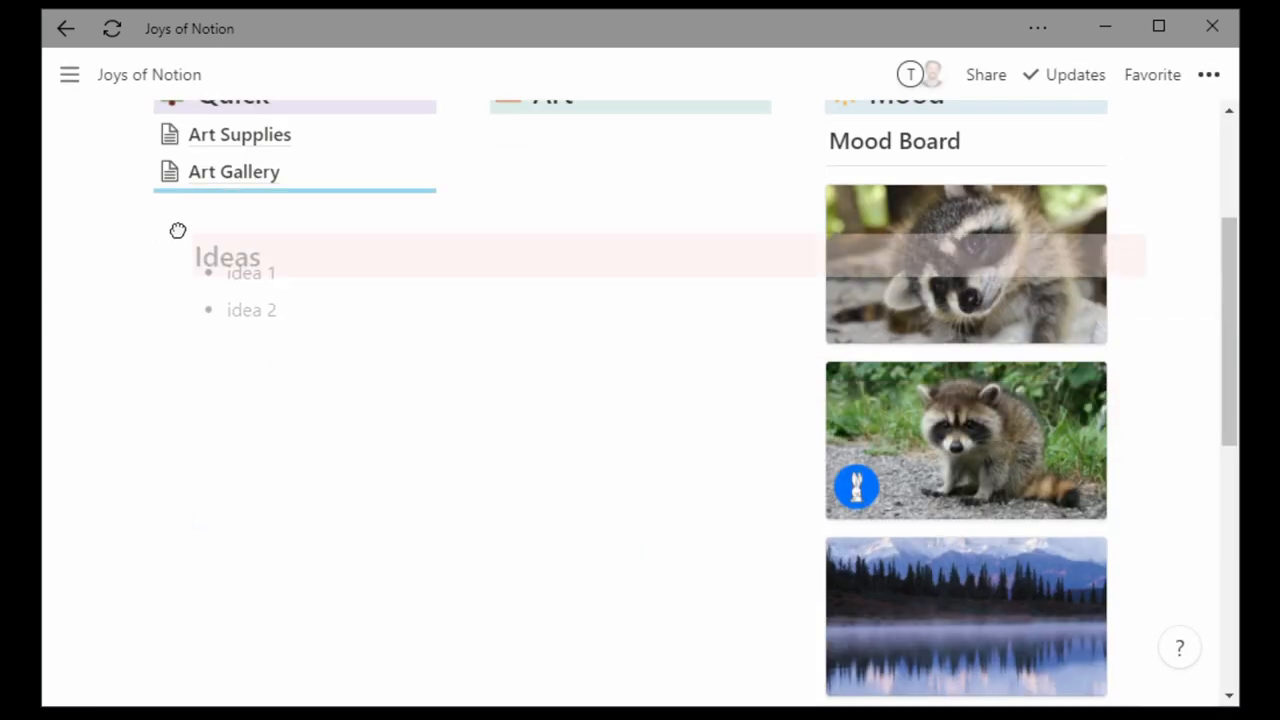
{"action": "scroll", "scroll_direction": "up", "scroll_amount": 3}
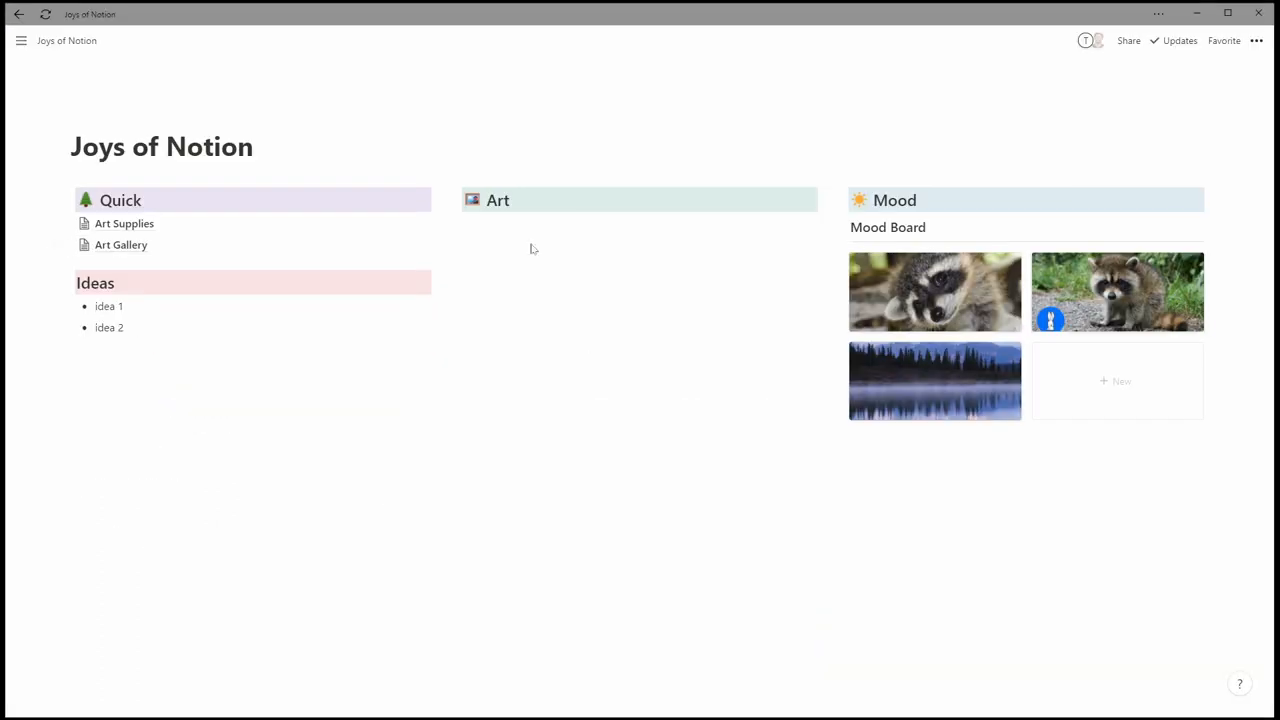
{"action": "type", "text": "/linked"}
{"action": "type", "text": "art"}
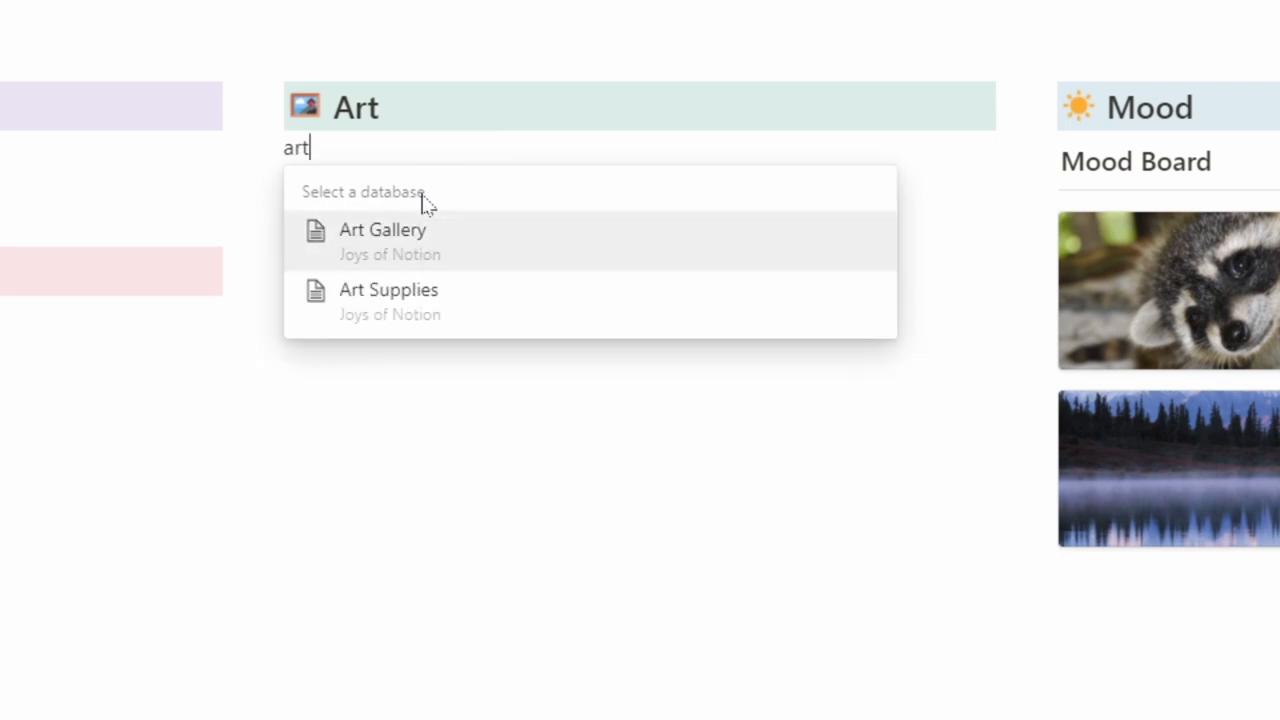
- Create a gallery view with small cards, Name hidden, and a State filter started
{"action": "left_click", "coordinate": [384, 230]}
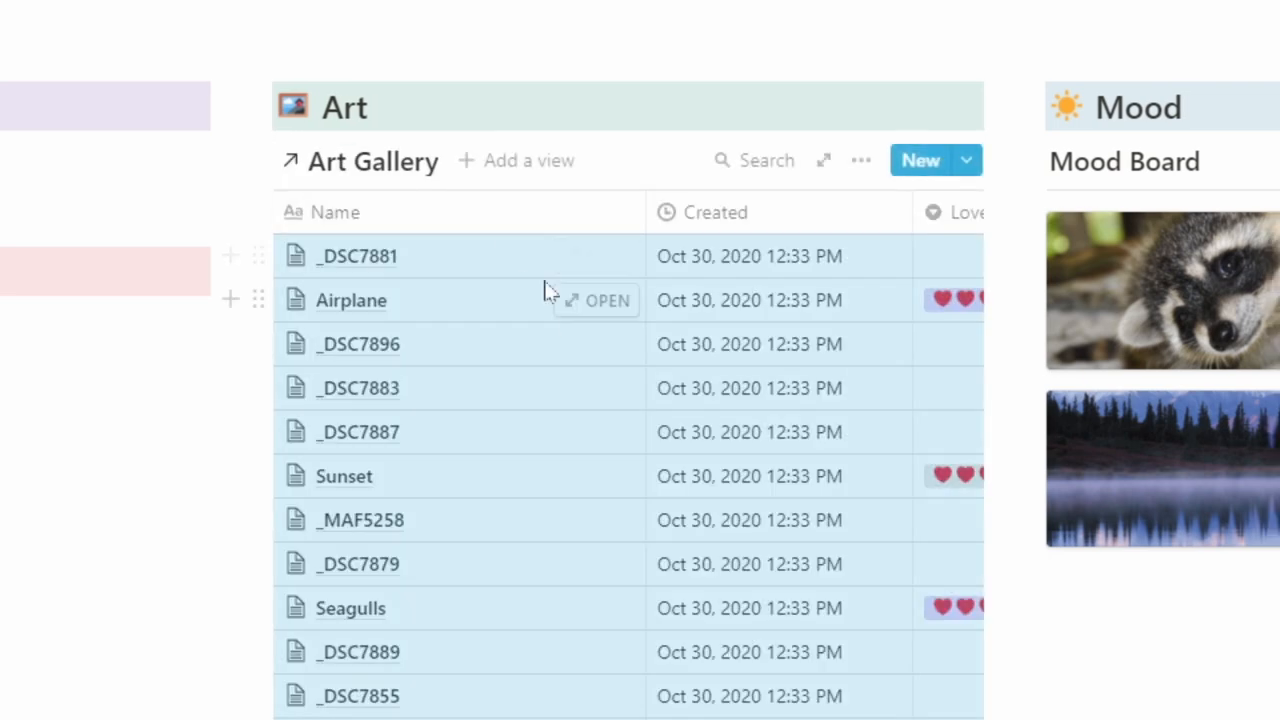
{"action": "left_click", "coordinate": [528, 160]}
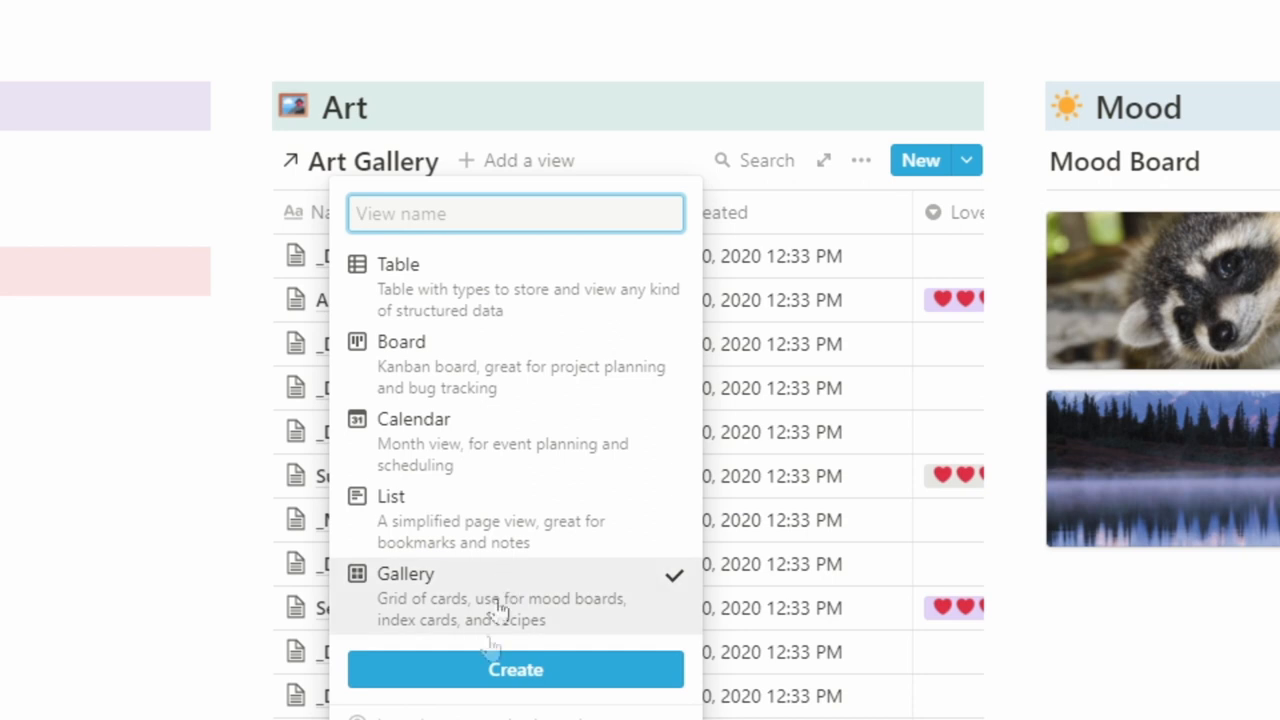
{"action": "left_click", "coordinate": [516, 668]}
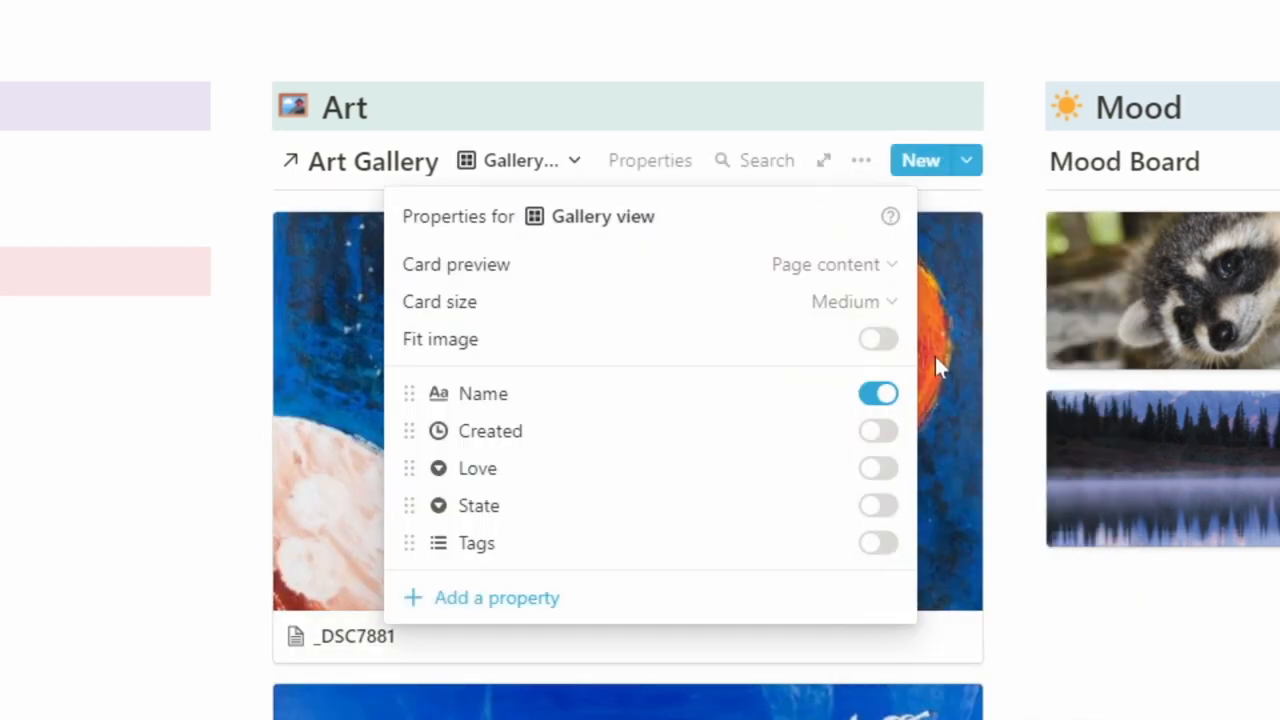
{"action": "left_click", "coordinate": [856, 300]}
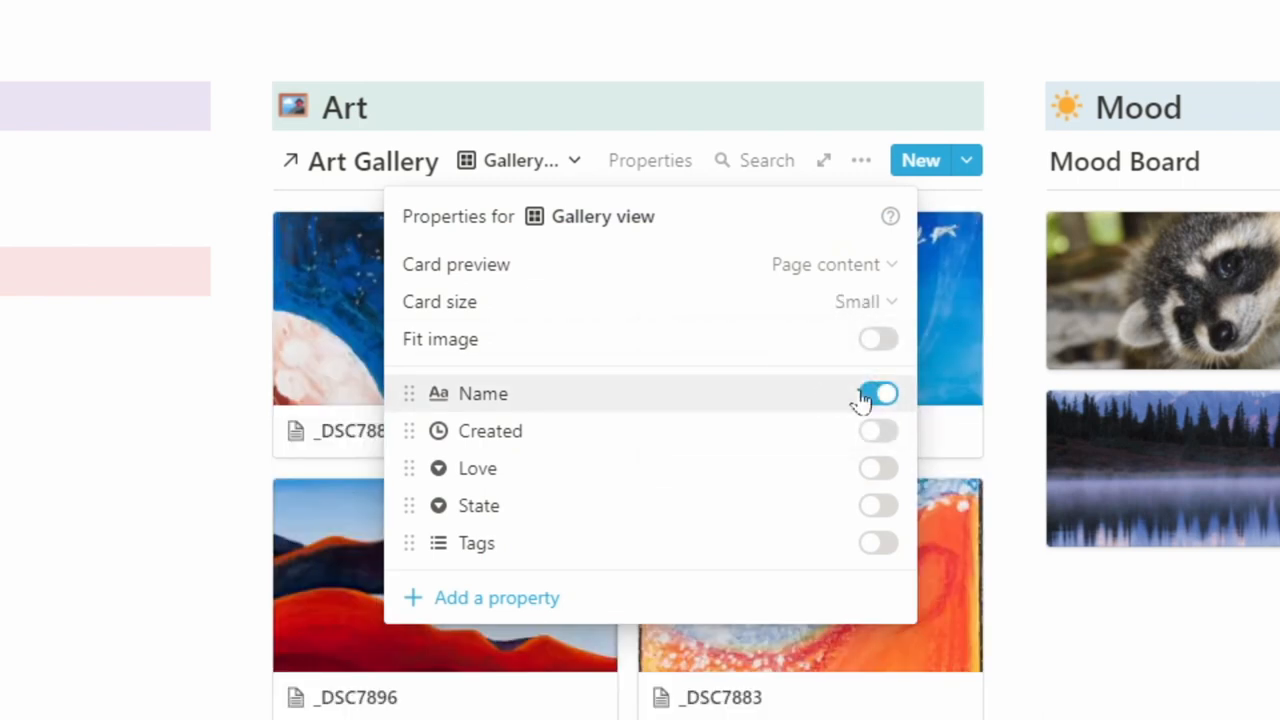
{"action": "left_click", "coordinate": [878, 392]}
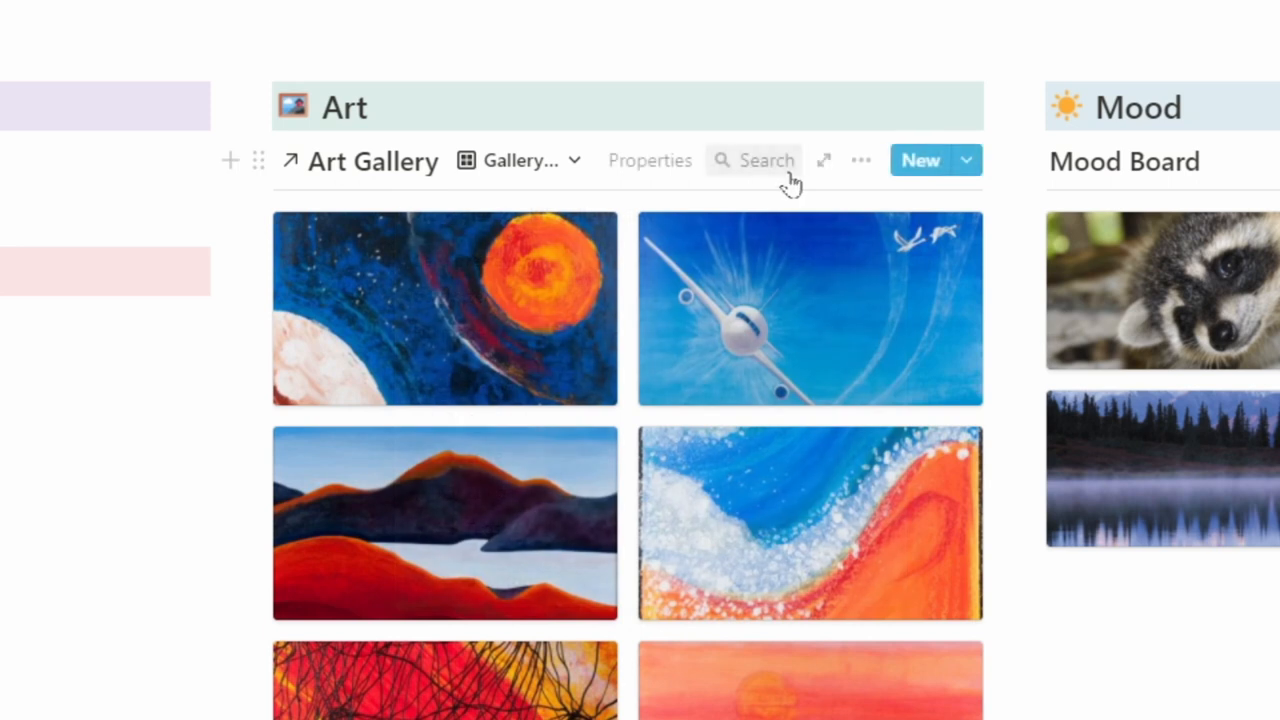
{"action": "left_click", "coordinate": [650, 160]}
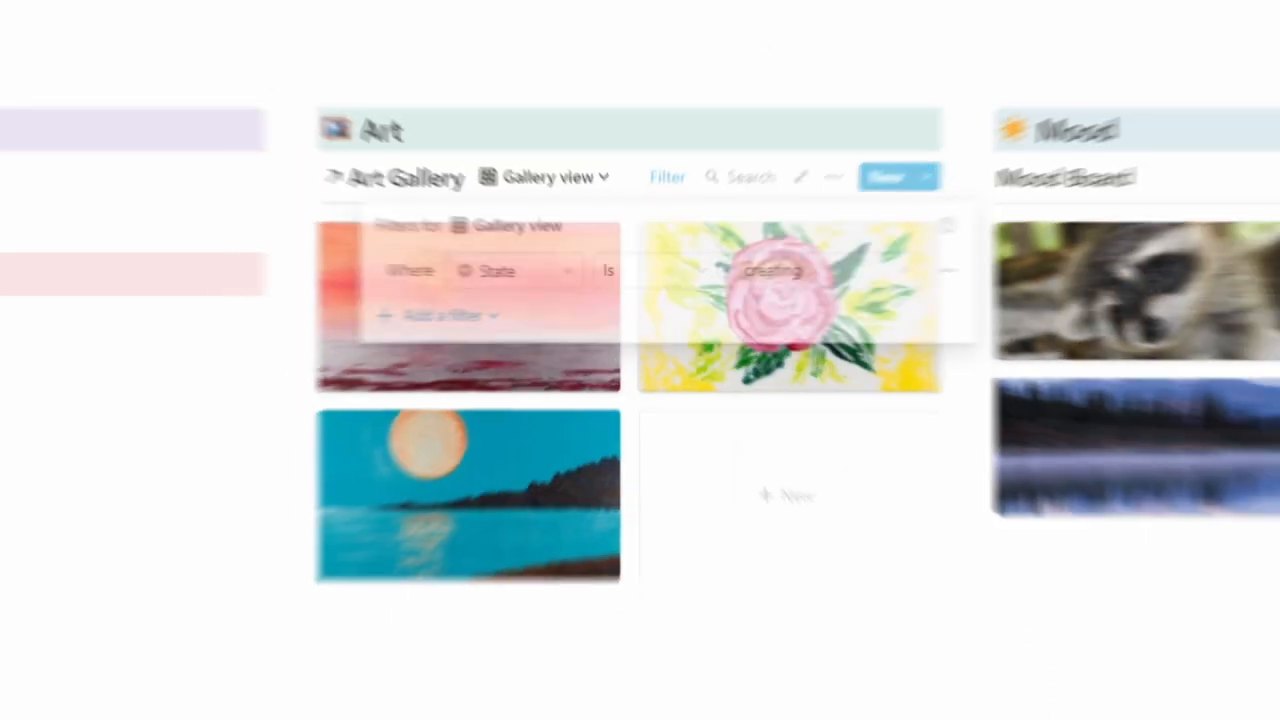
- Create a new subpage titled 'Shopping List' in the Quick column
{"action": "type", "text": "/pag"}
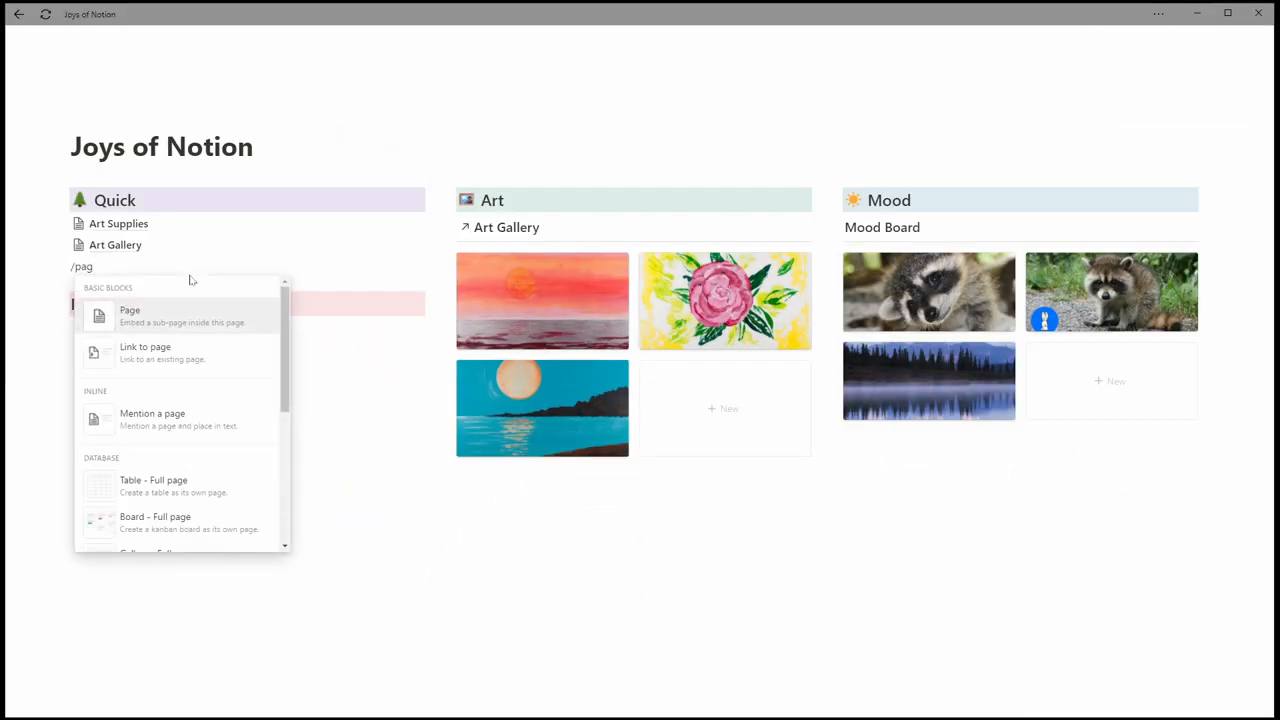
{"action": "type", "text": "e"}
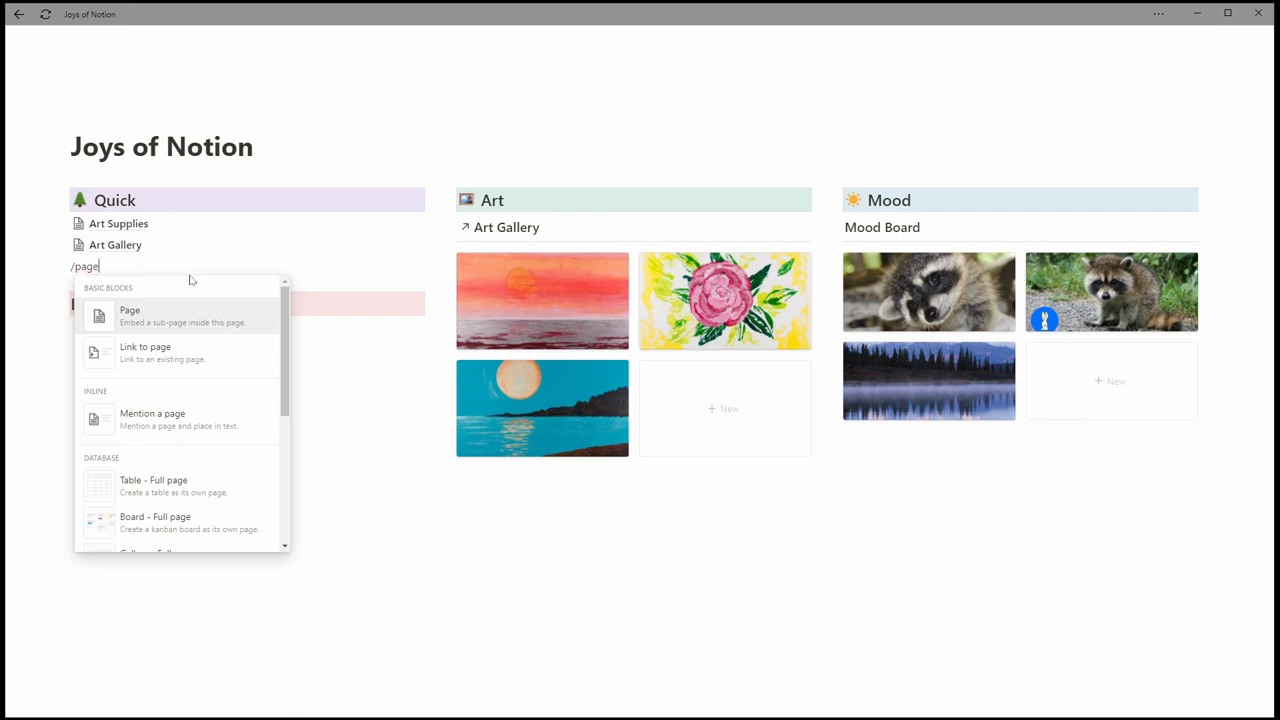
{"action": "left_click", "coordinate": [130, 316]}
{"action": "type", "text": "🛒 S"}
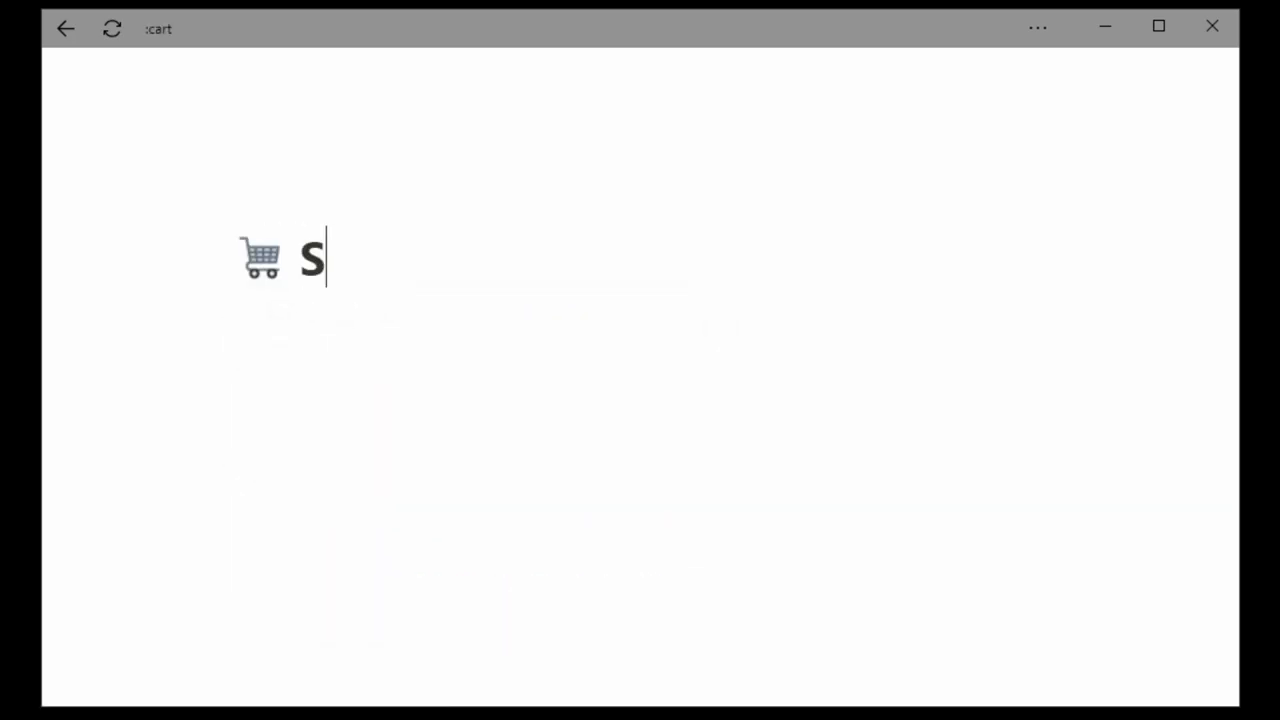
{"action": "type", "text": "hopping List"}
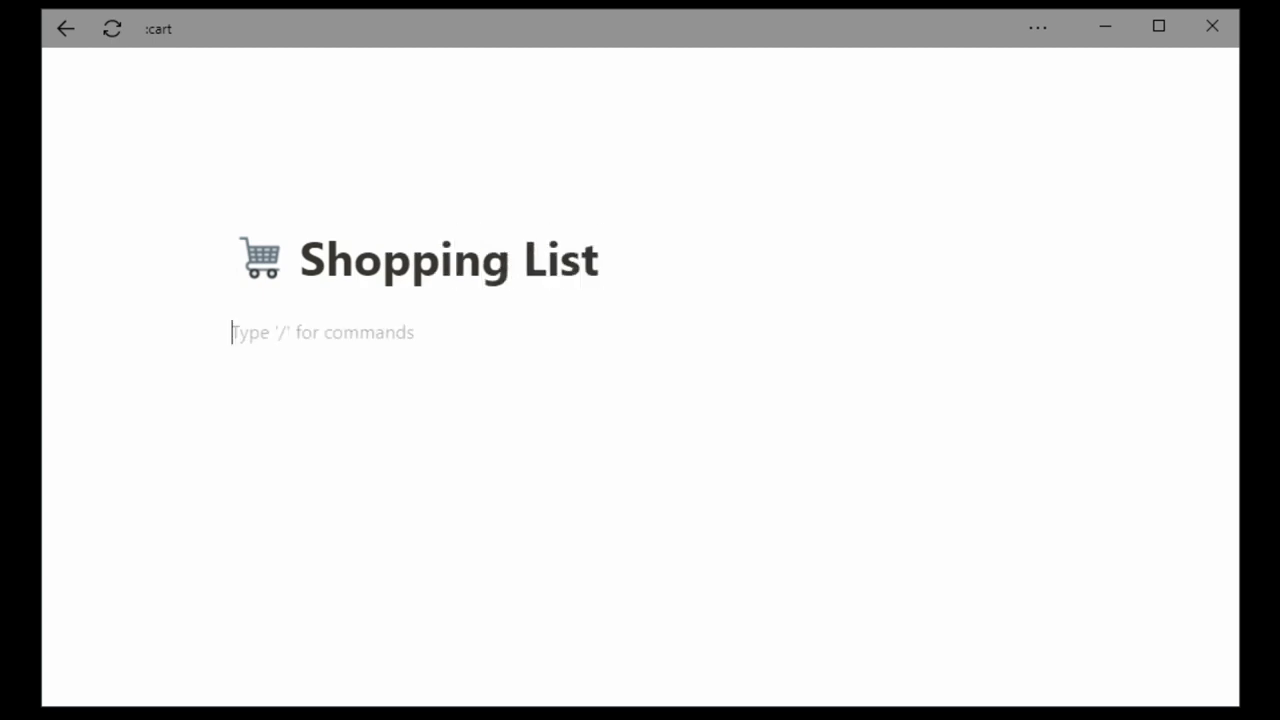
- Start a linked database and search for 'art' to find the art databases
{"action": "type", "text": "/lin"}
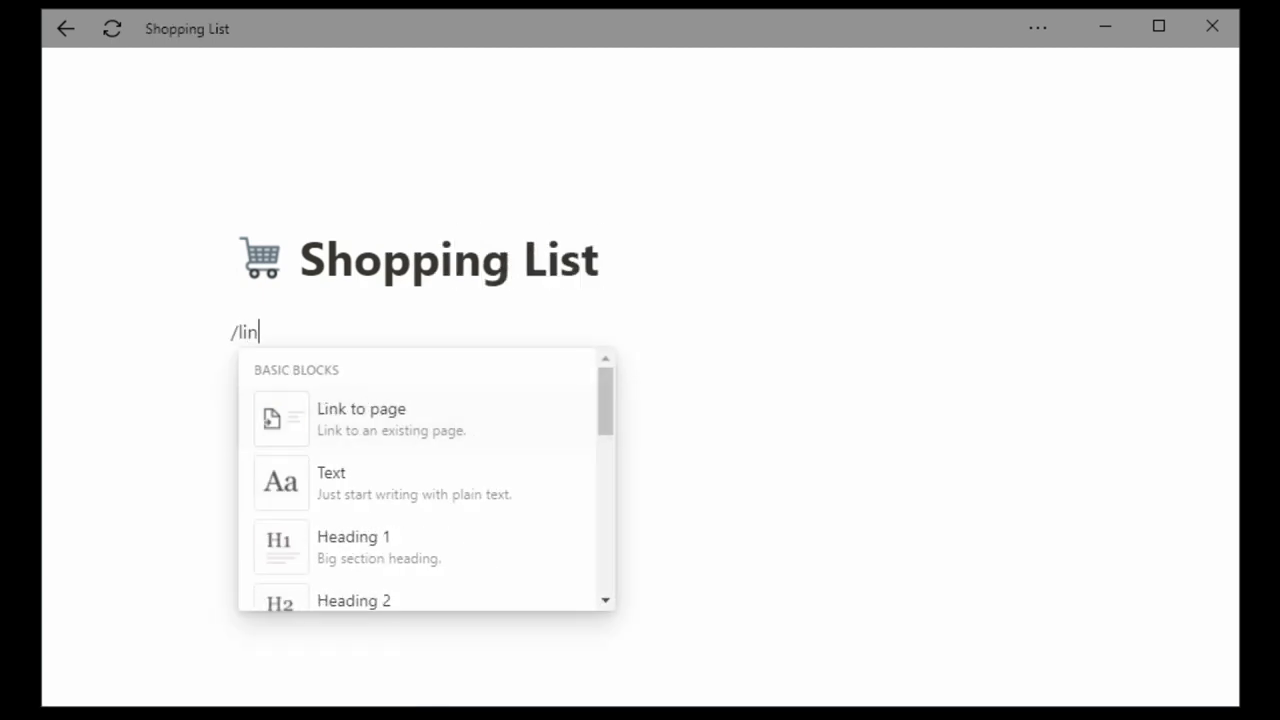
{"action": "left_click", "coordinate": [360, 418]}
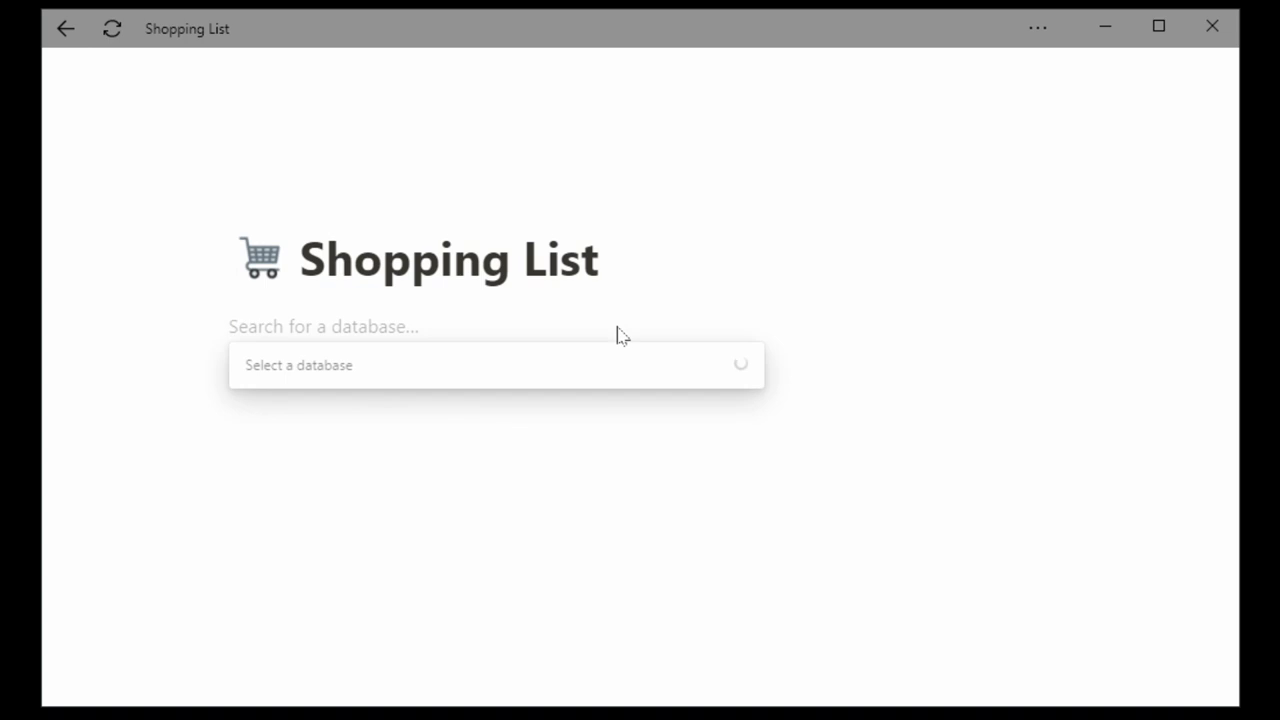
{"action": "type", "text": "a"}
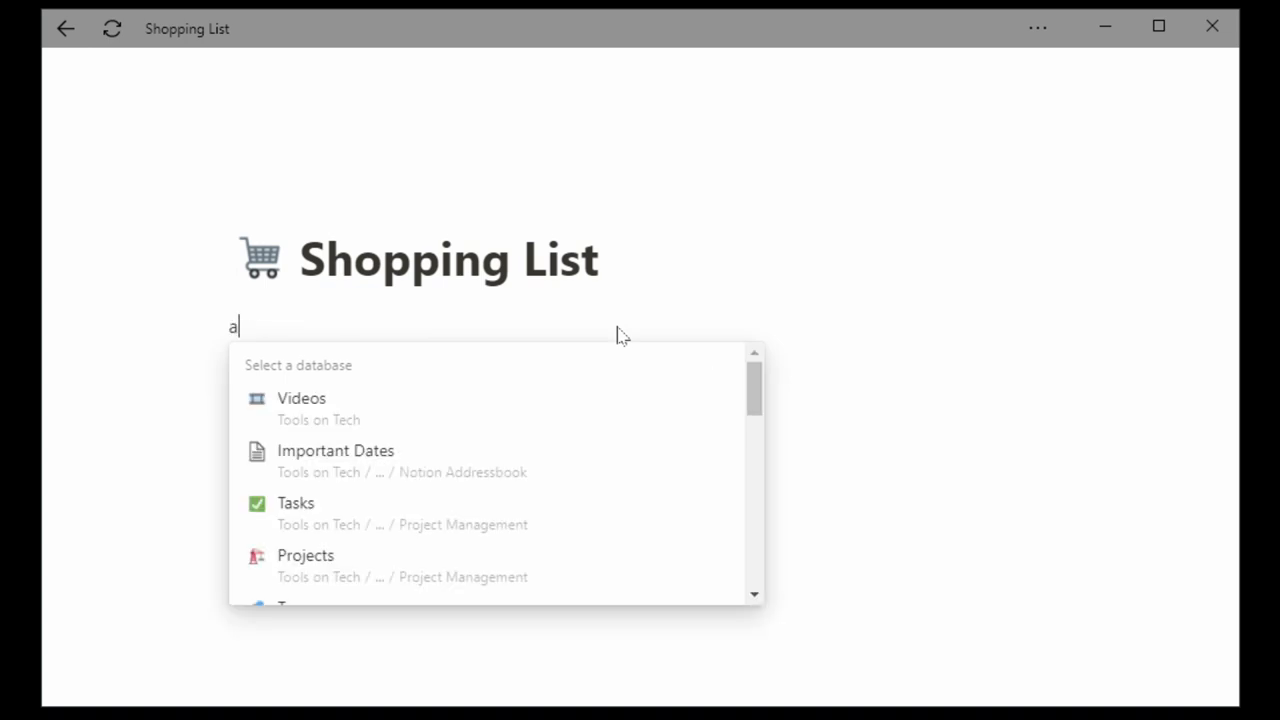
{"action": "type", "text": "rt"}
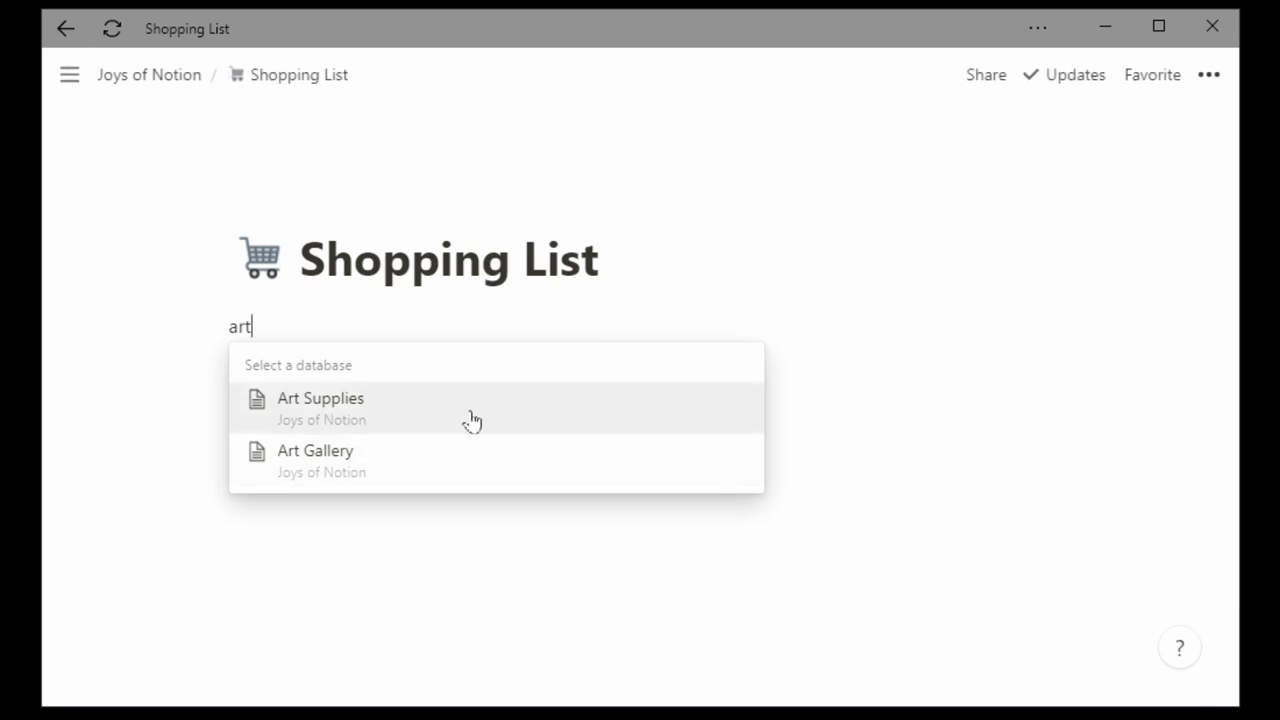
- Link the Art Supplies database and show the Store property alongside Price and Own
{"action": "left_click", "coordinate": [320, 398]}
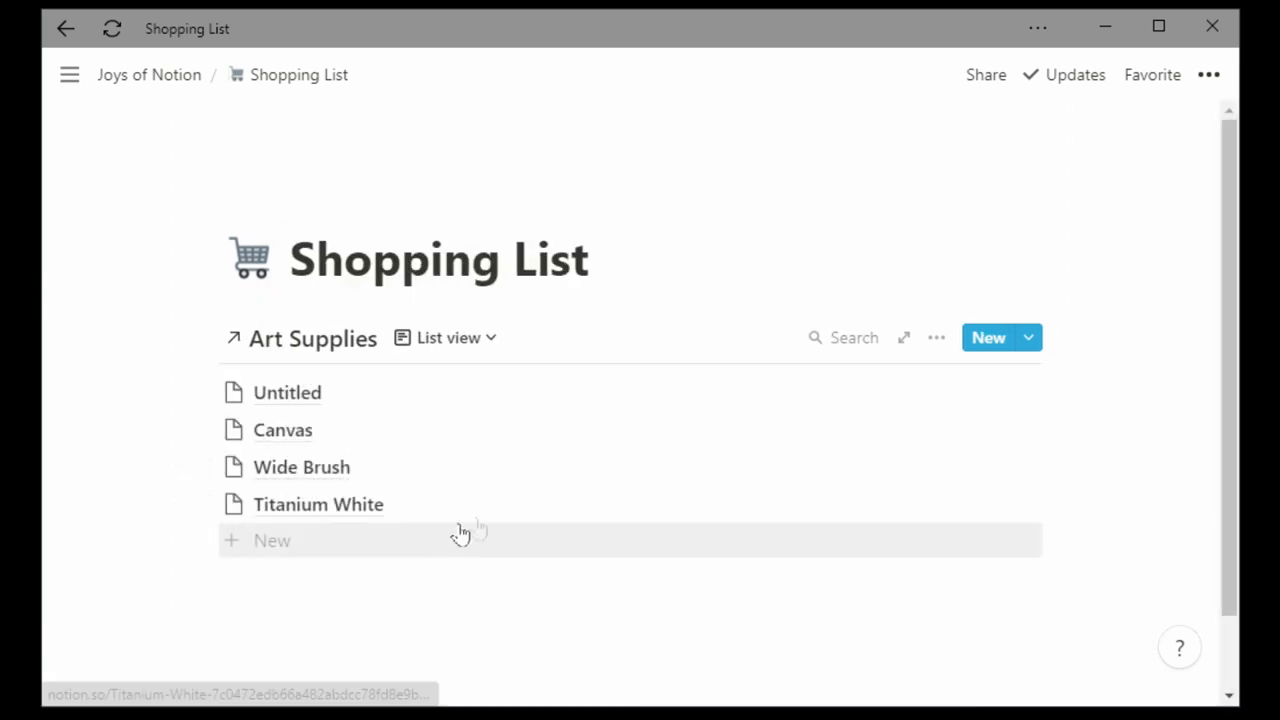
{"action": "left_click", "coordinate": [936, 336]}
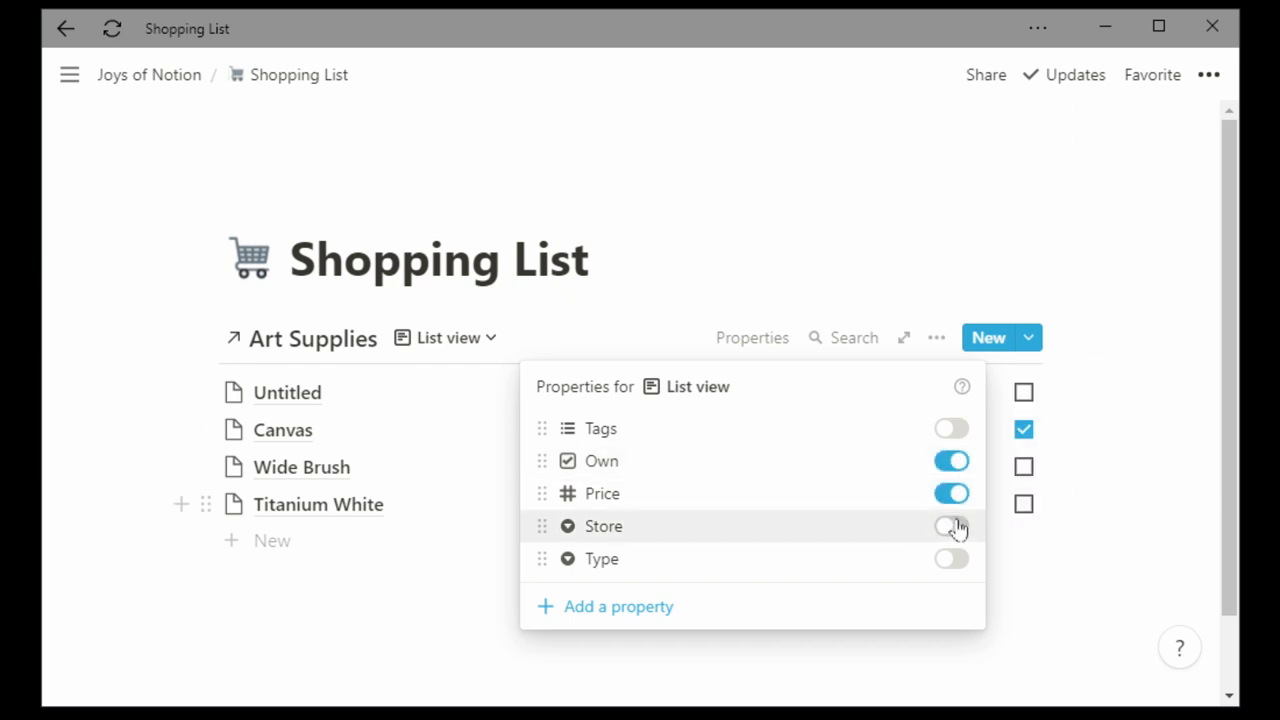
{"action": "left_click", "coordinate": [950, 526]}
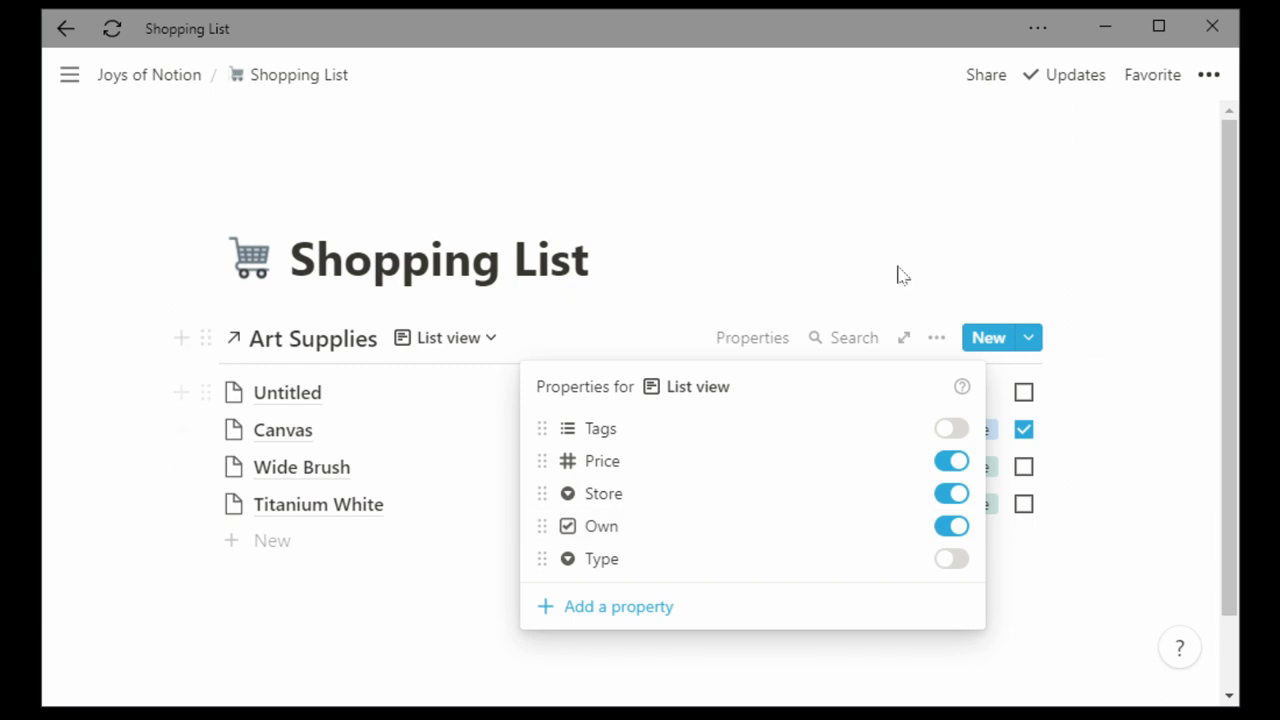
- Filter out items already owned and sort the list by Store ascending
{"action": "left_click", "coordinate": [936, 336]}
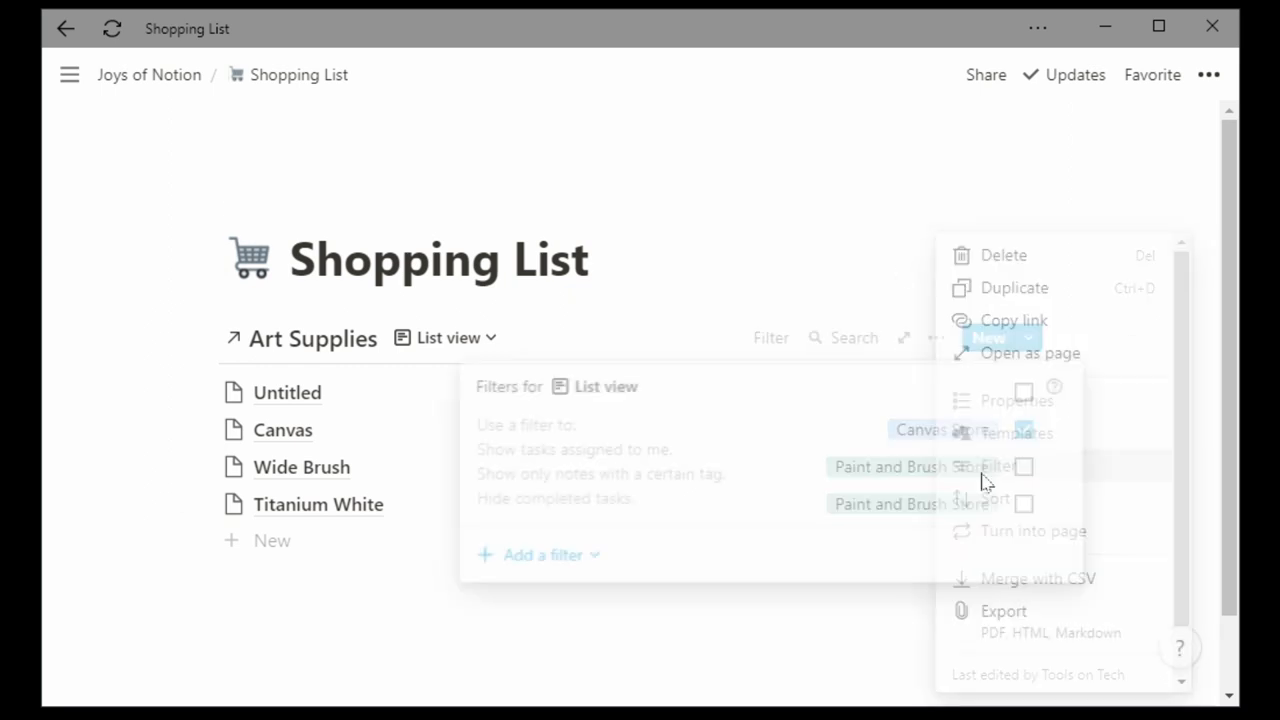
{"action": "left_click", "coordinate": [538, 556]}
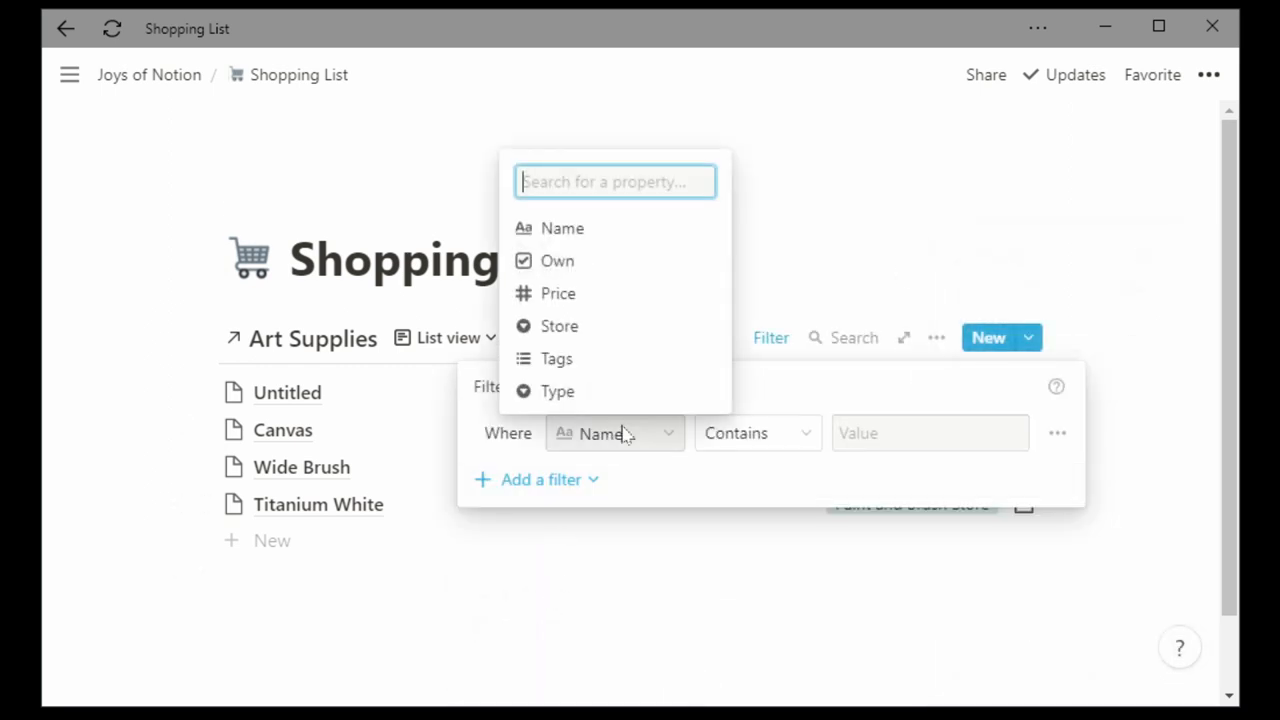
{"action": "left_click", "coordinate": [556, 260]}
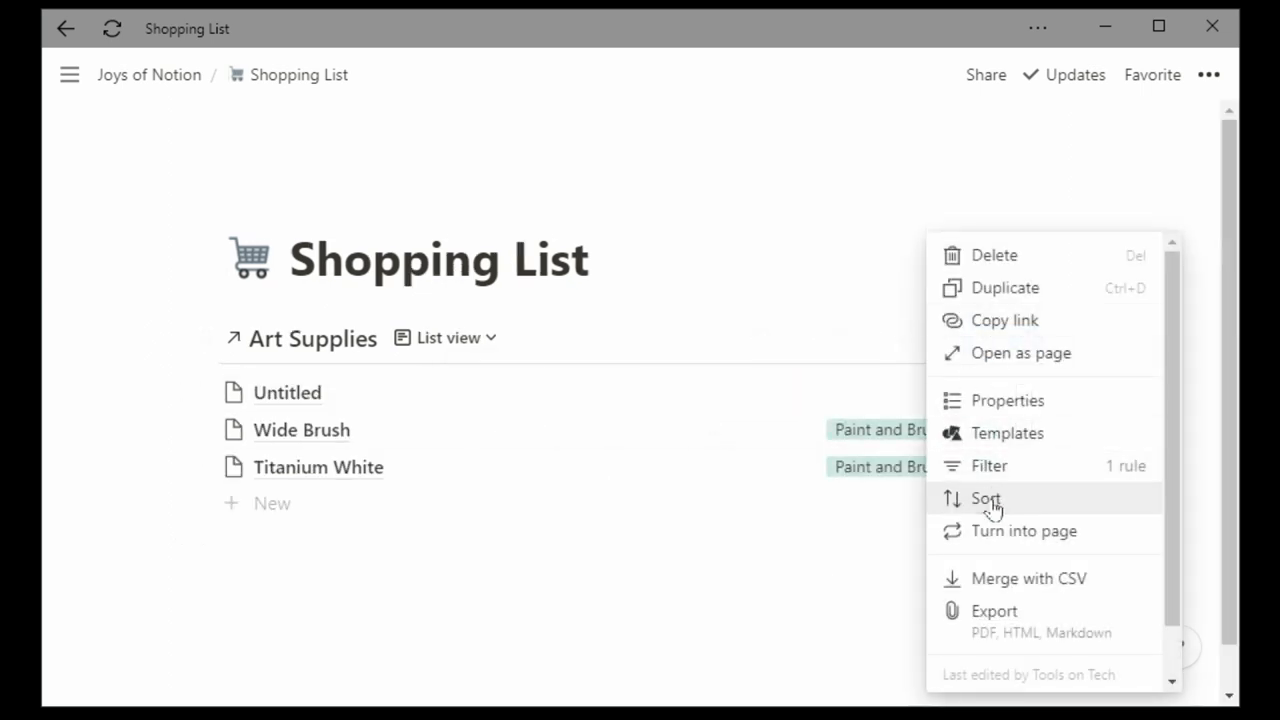
{"action": "left_click", "coordinate": [984, 498]}
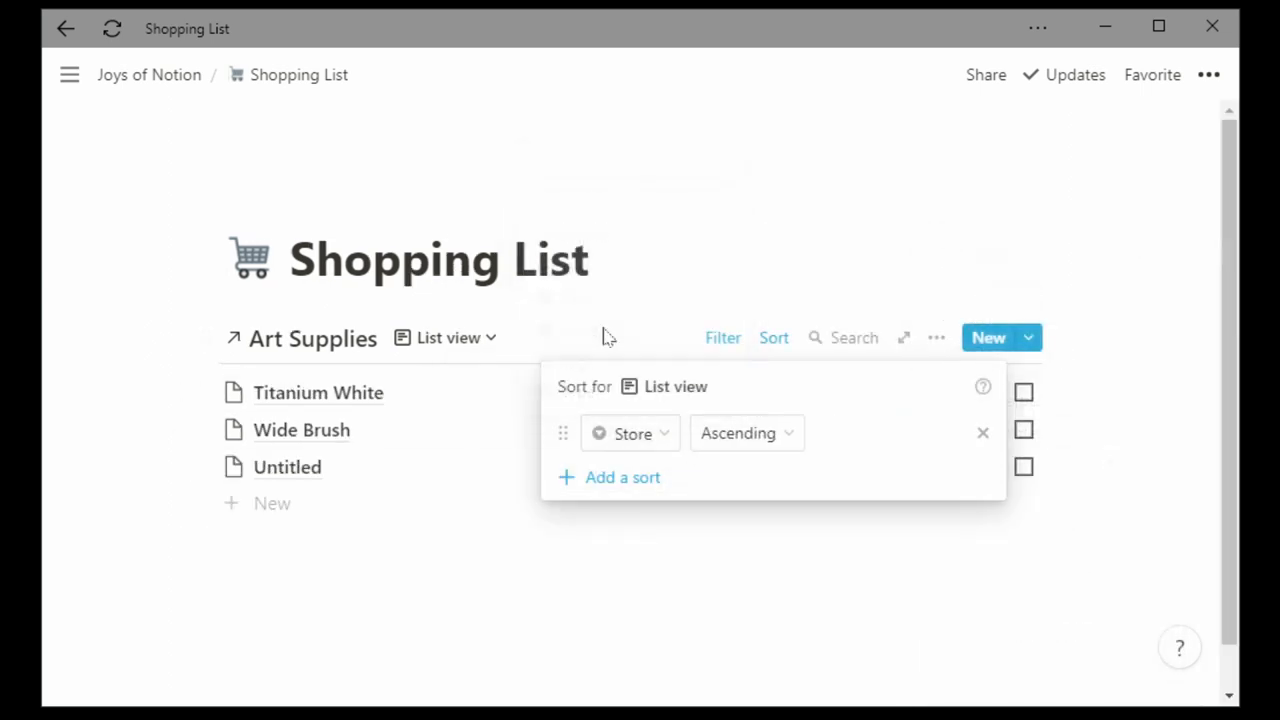